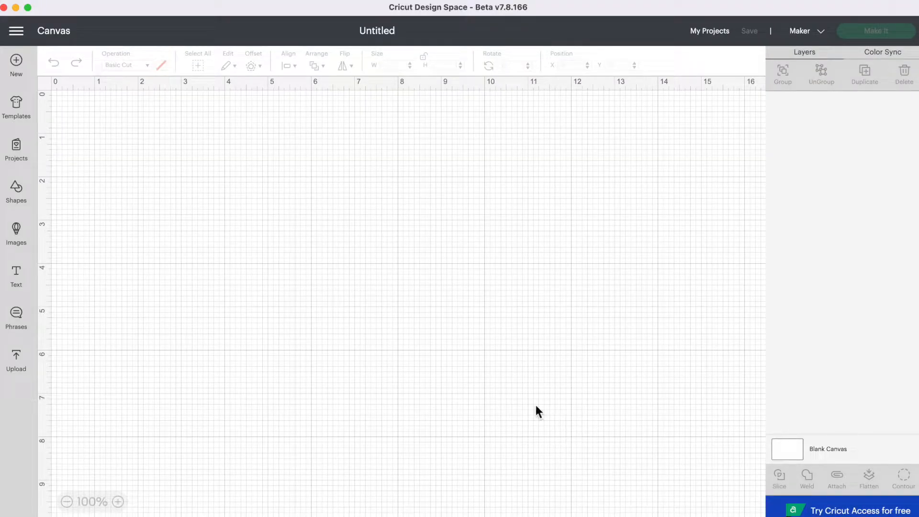
mouse_move(528, 406)
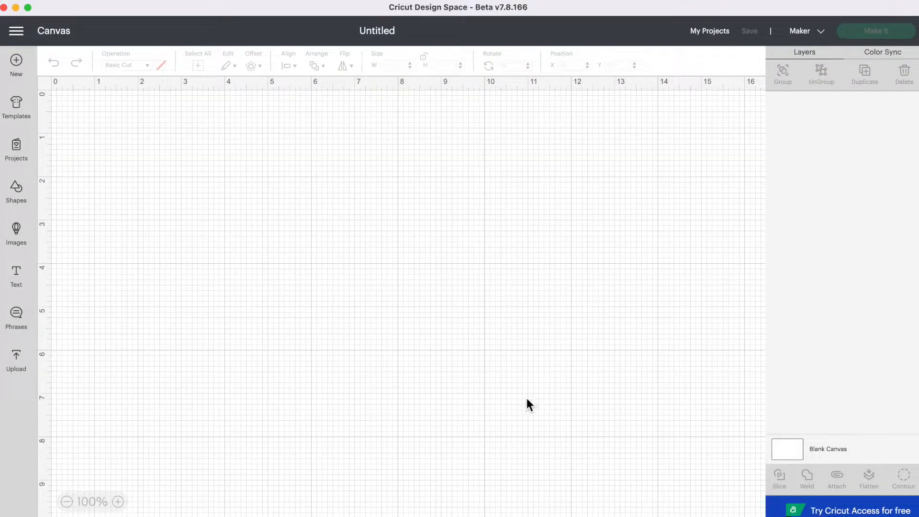
mouse_move(92, 341)
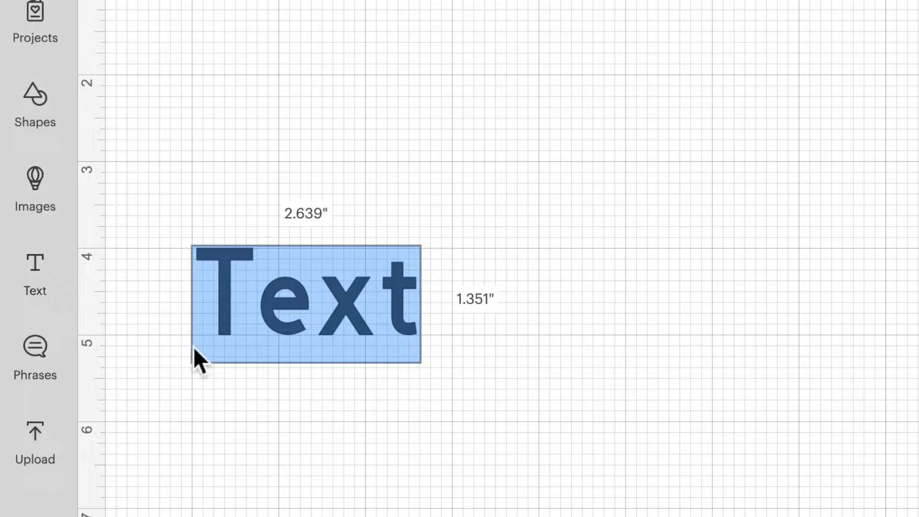
mouse_move(332, 431)
text(S)
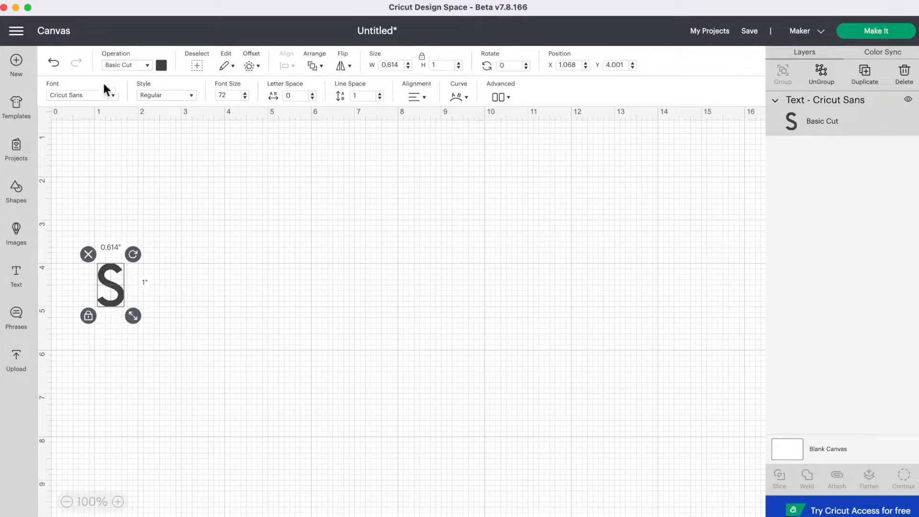
- Set the S to the Sea Gardens font by searching 'sea', then enlarge it to a few inches tall
click(81, 94)
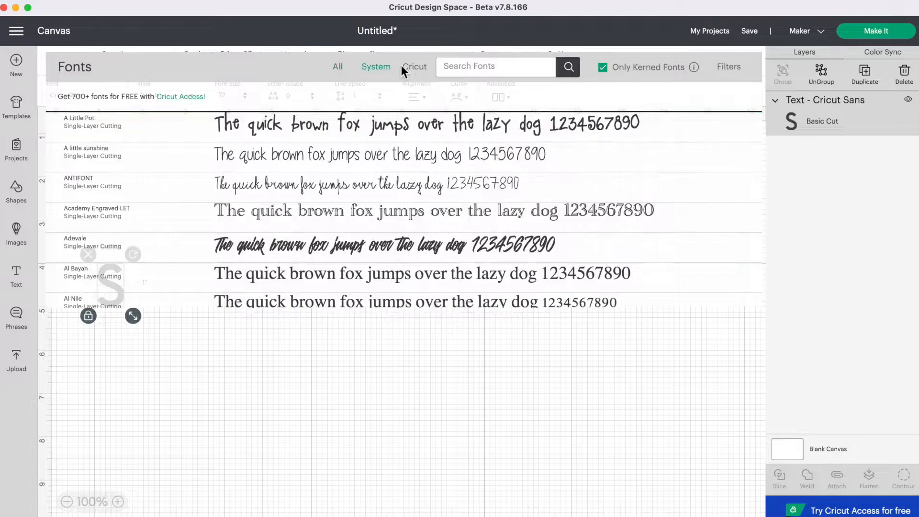
text(sea)
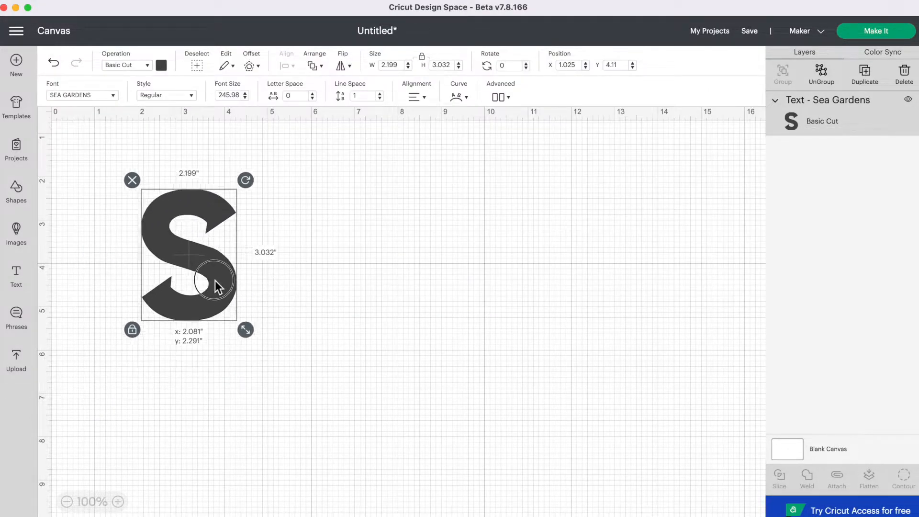
drag(245, 328, 302, 403)
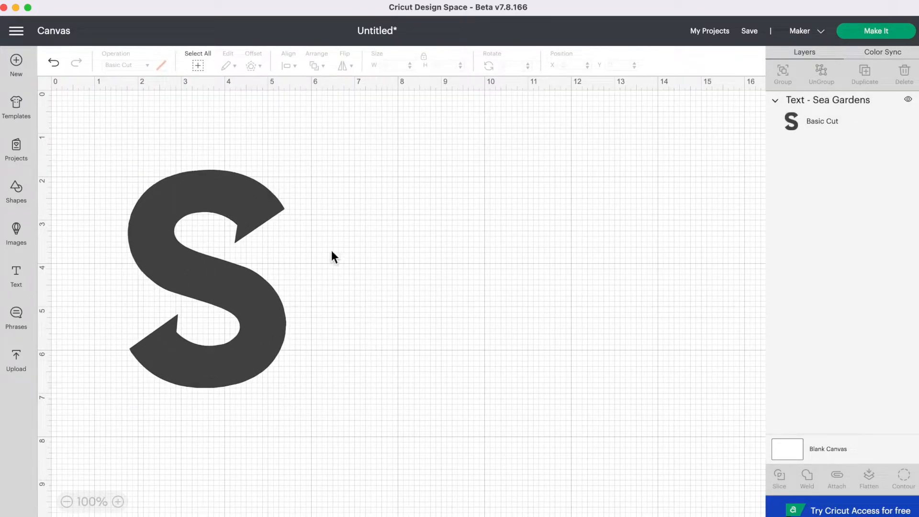
mouse_move(16, 231)
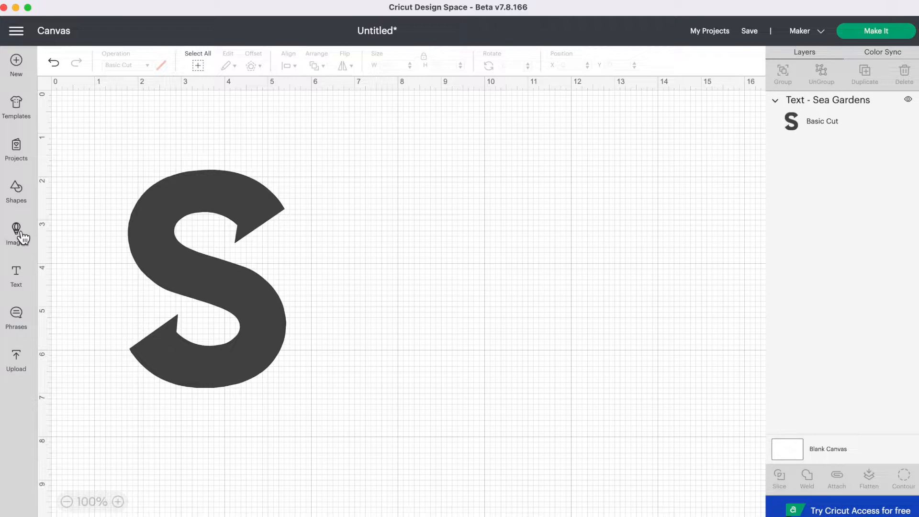
- Add the free teal rubber duck image from the library, enlarge it to about five inches and place it right of the S
click(15, 230)
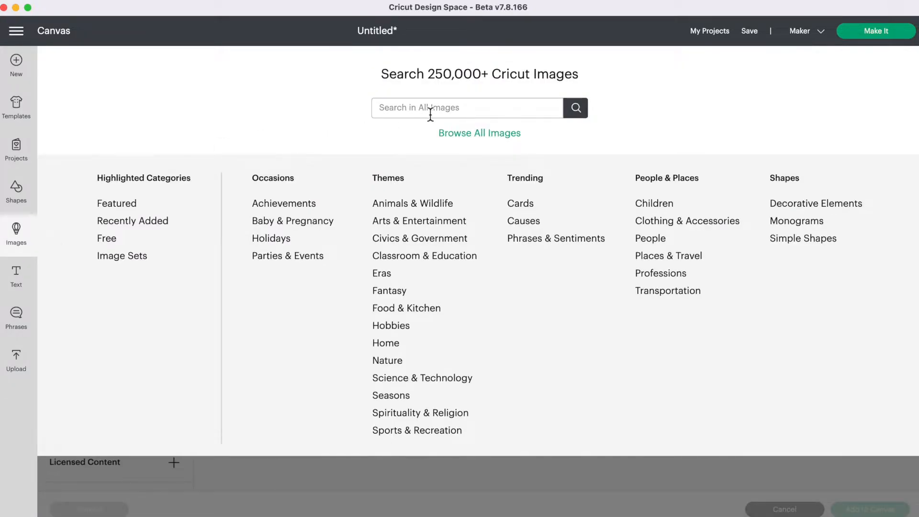
text(duck)
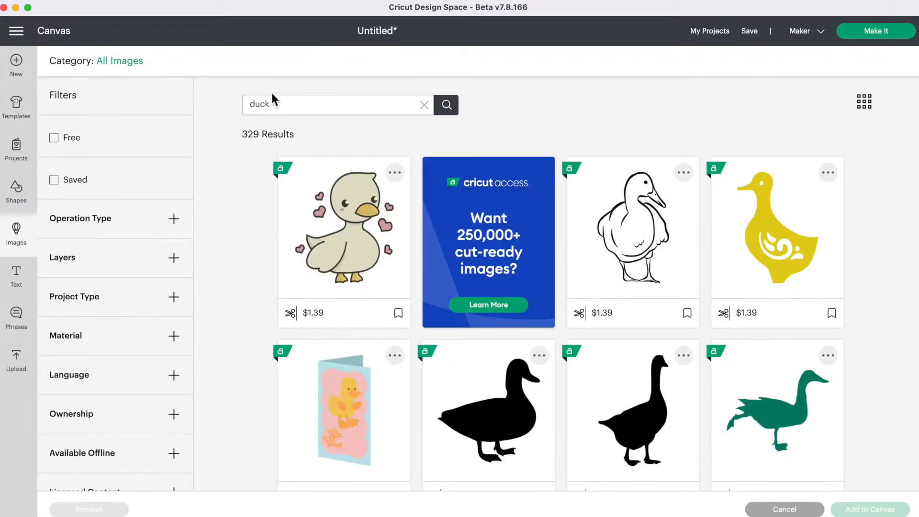
mouse_move(57, 146)
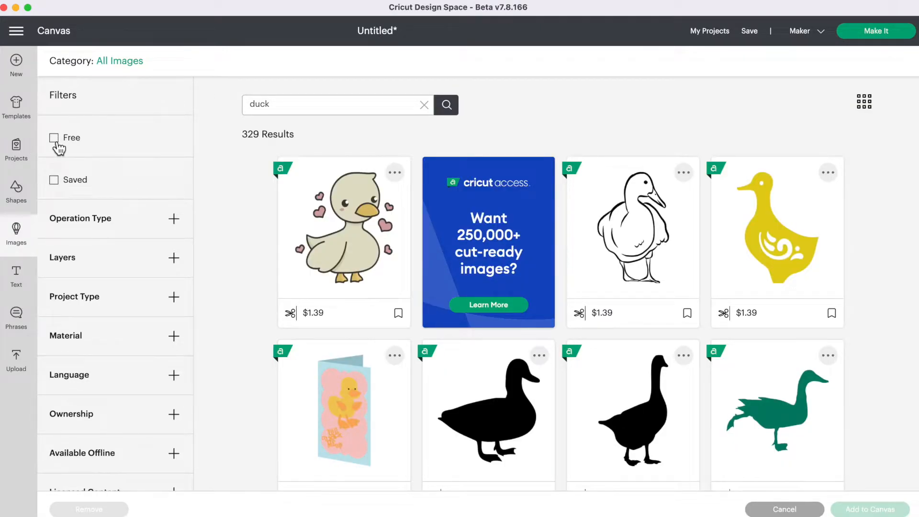
click(55, 138)
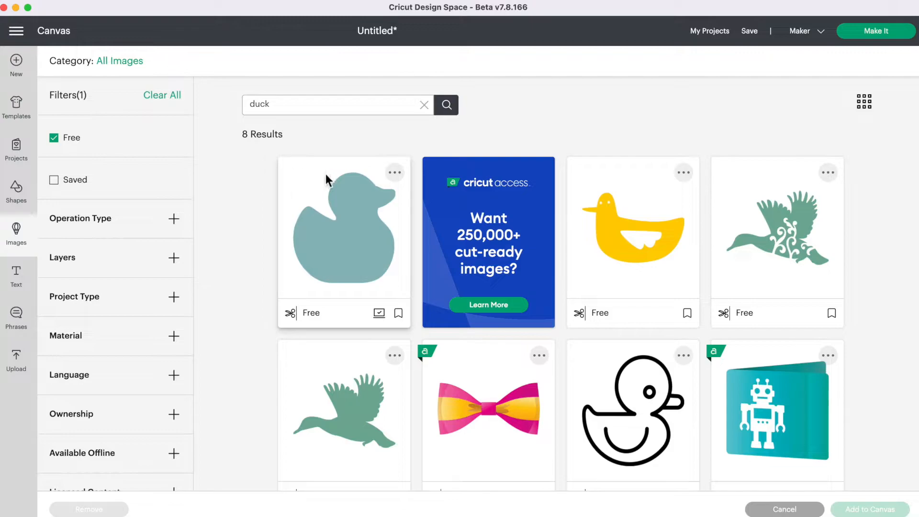
click(344, 240)
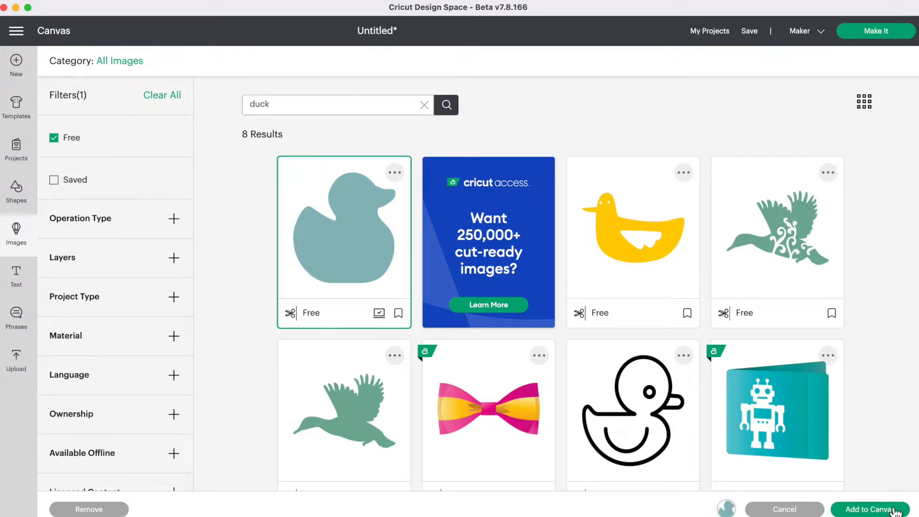
click(869, 509)
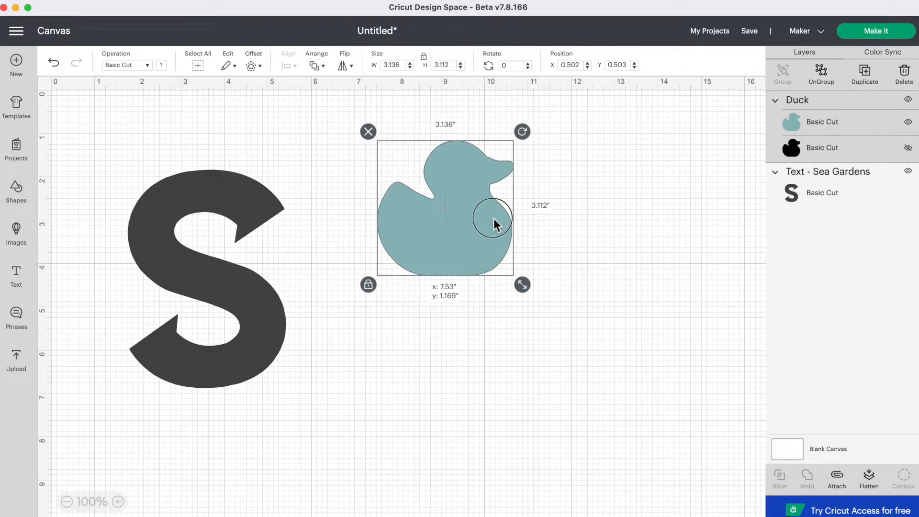
drag(521, 284, 609, 368)
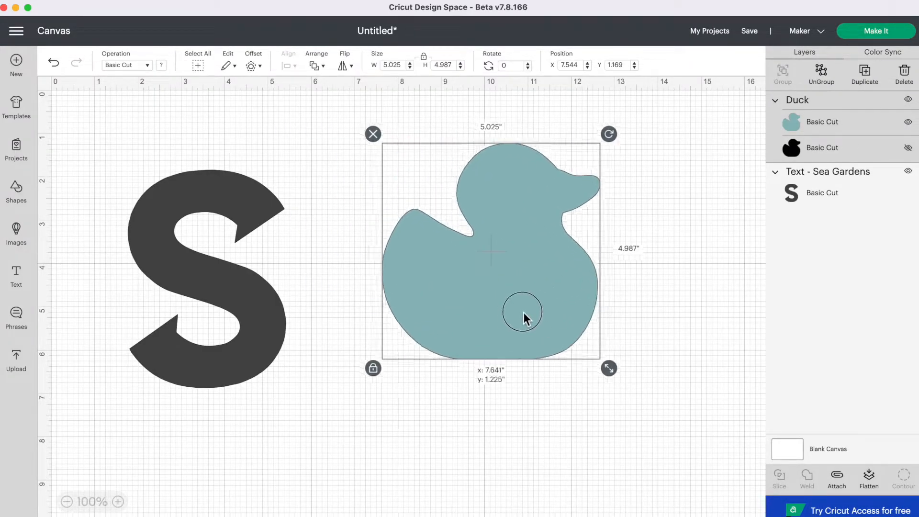
drag(521, 311, 525, 275)
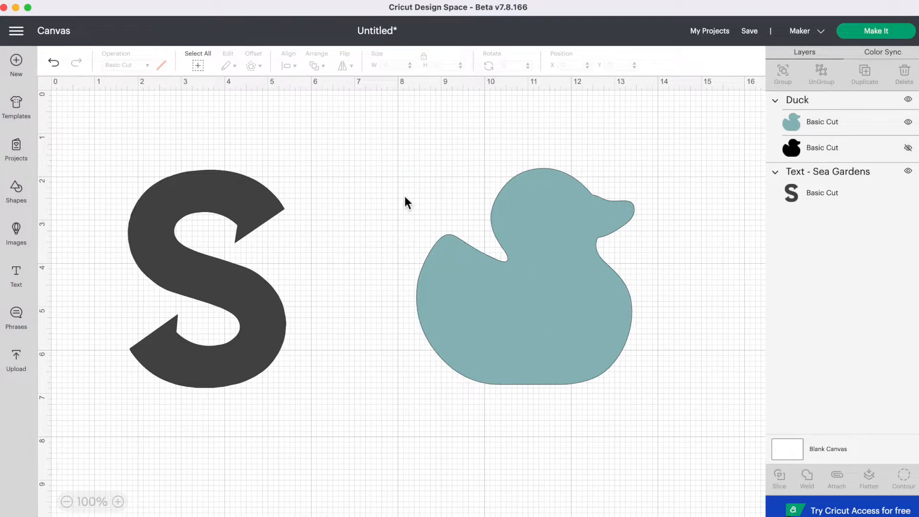
mouse_move(16, 189)
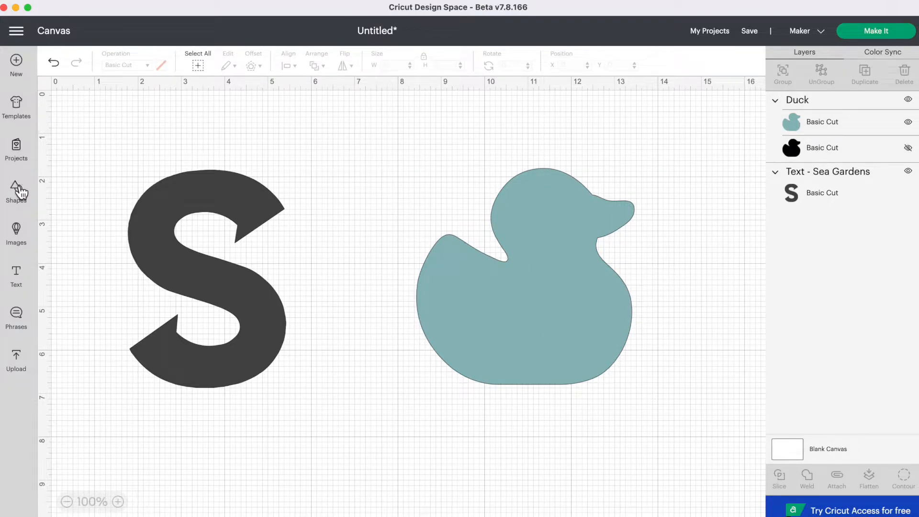
- Add a square shape, unlock its proportions and stretch it into a wide bar across the middle of the S
click(16, 189)
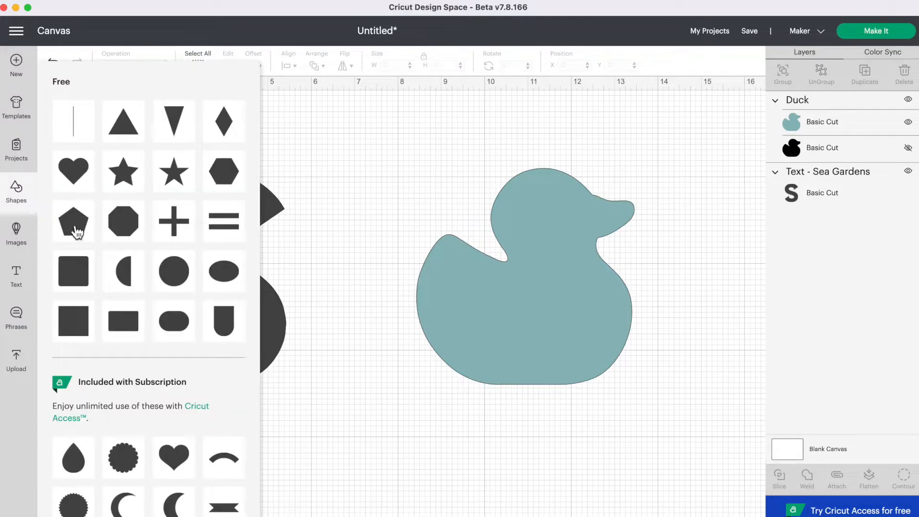
mouse_move(80, 327)
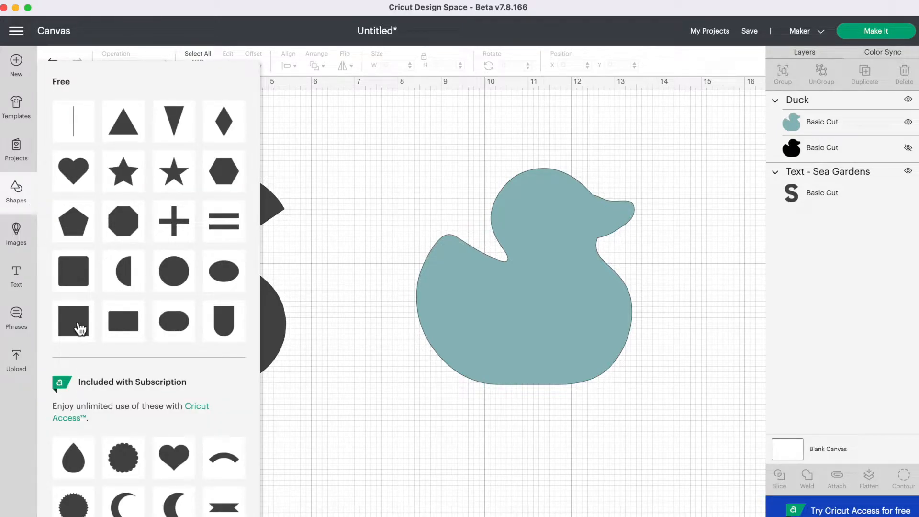
click(73, 321)
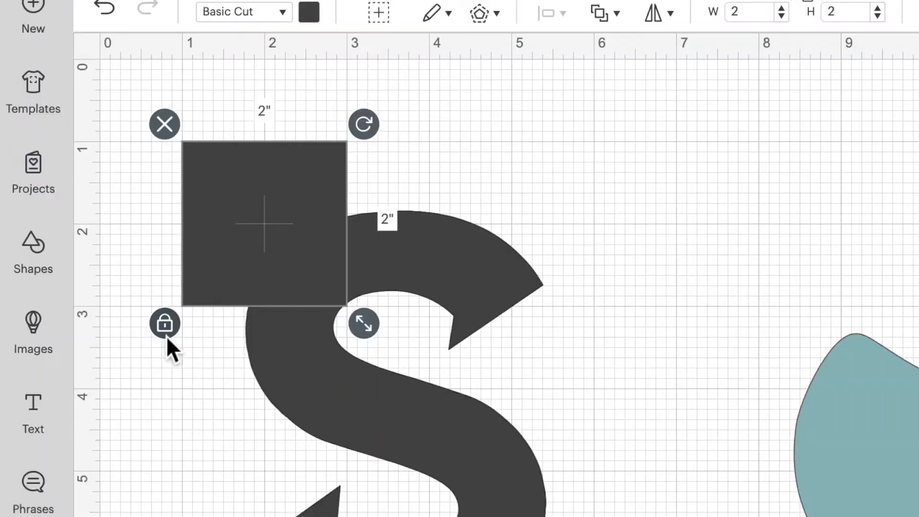
click(164, 324)
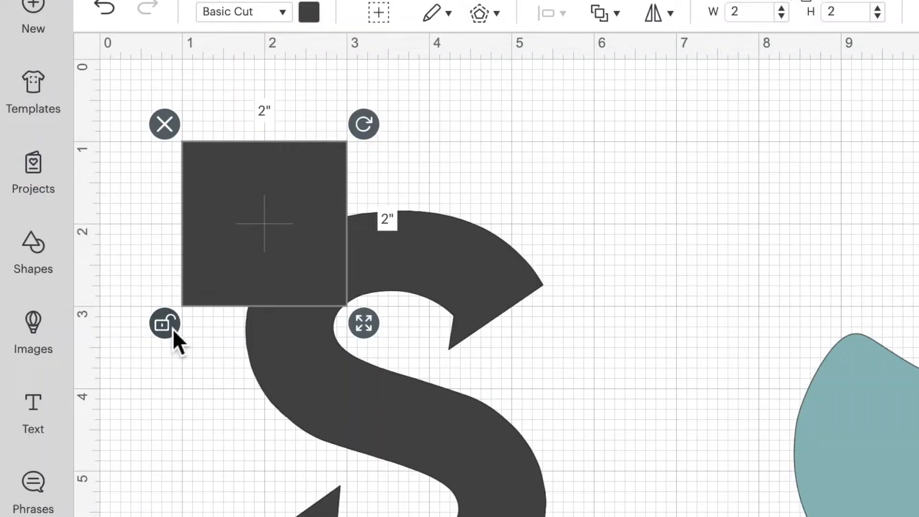
drag(364, 323, 431, 278)
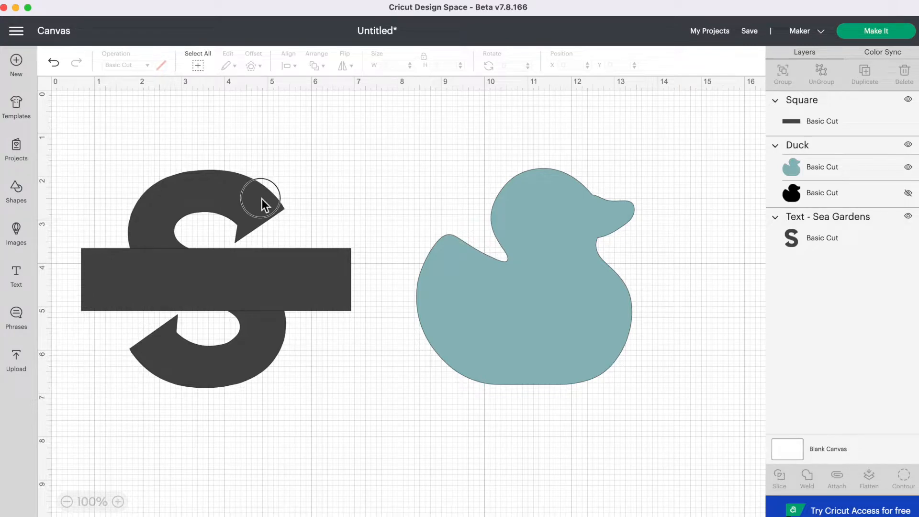
- Colour the S dark blue and the bar black, then shrink the bar to about 5.3 by 1.4 inches
click(162, 65)
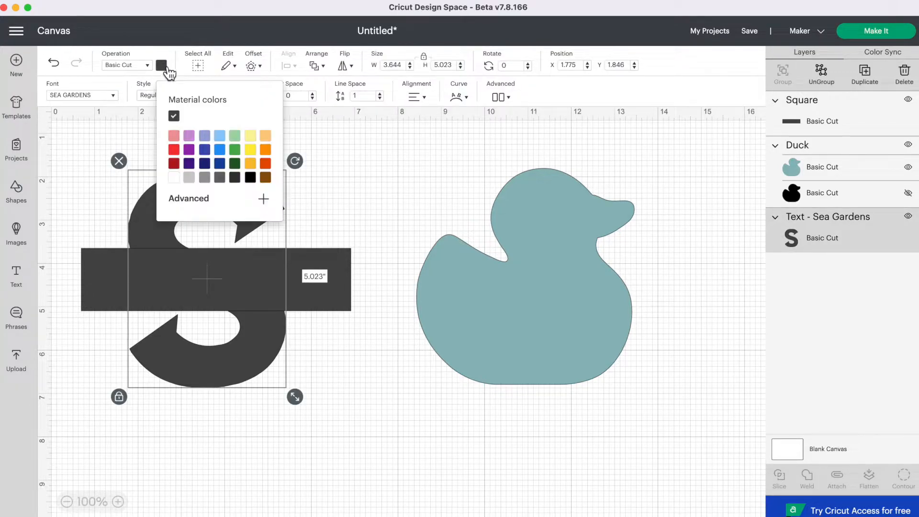
click(204, 149)
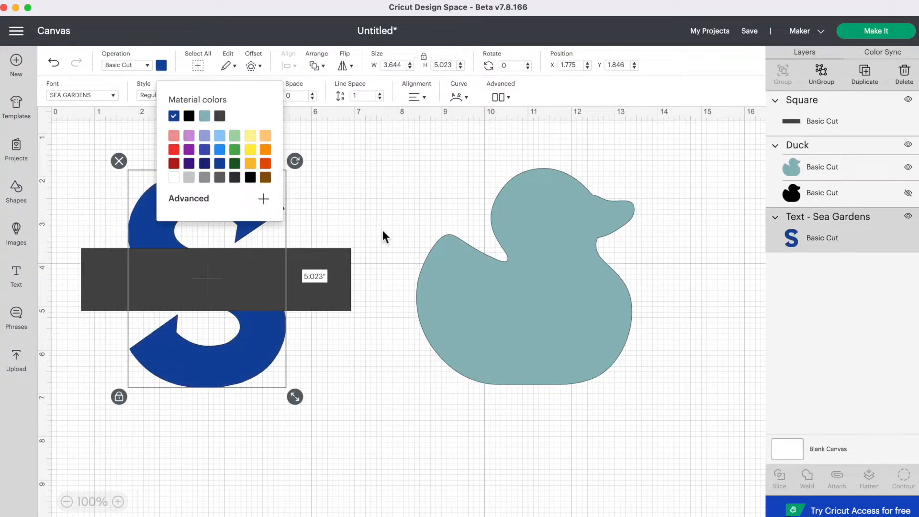
click(219, 116)
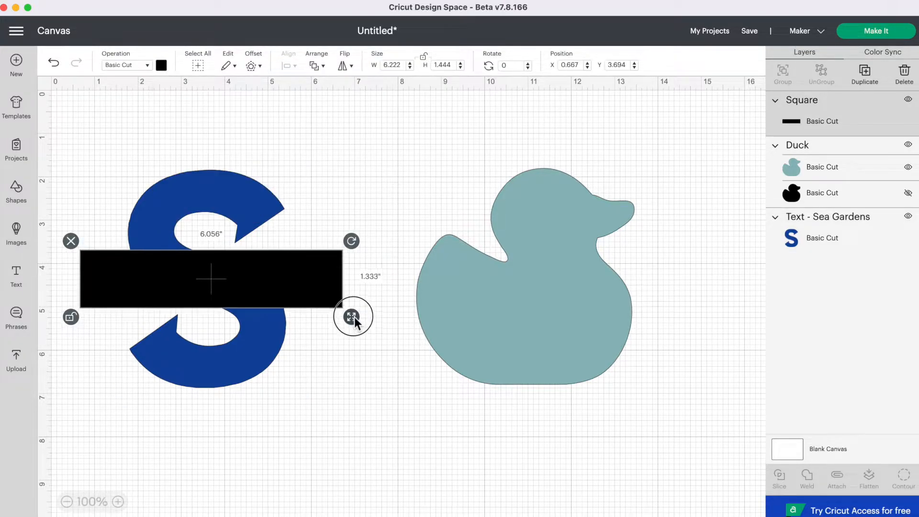
drag(353, 317, 364, 325)
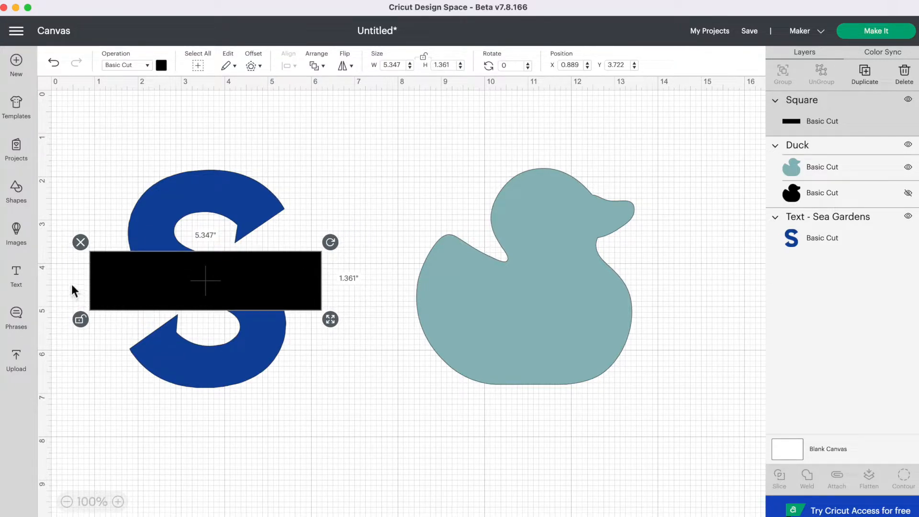
mouse_move(325, 291)
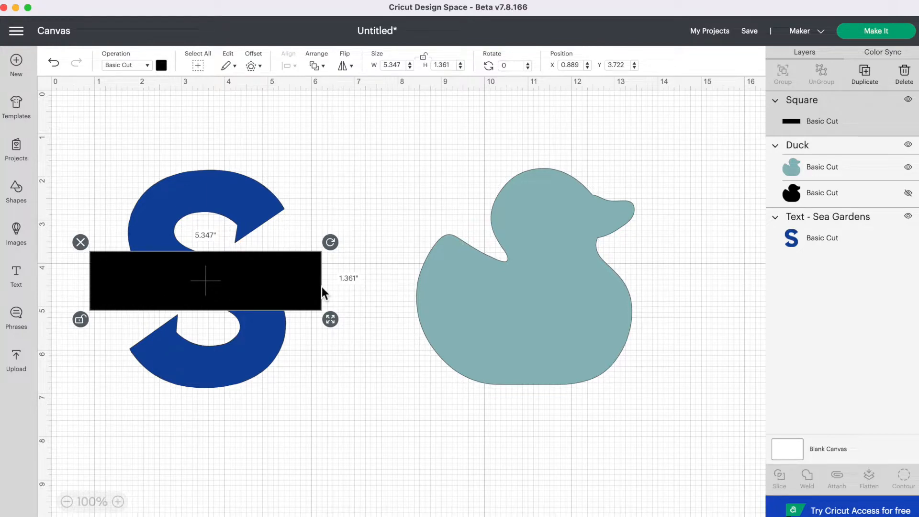
mouse_move(320, 291)
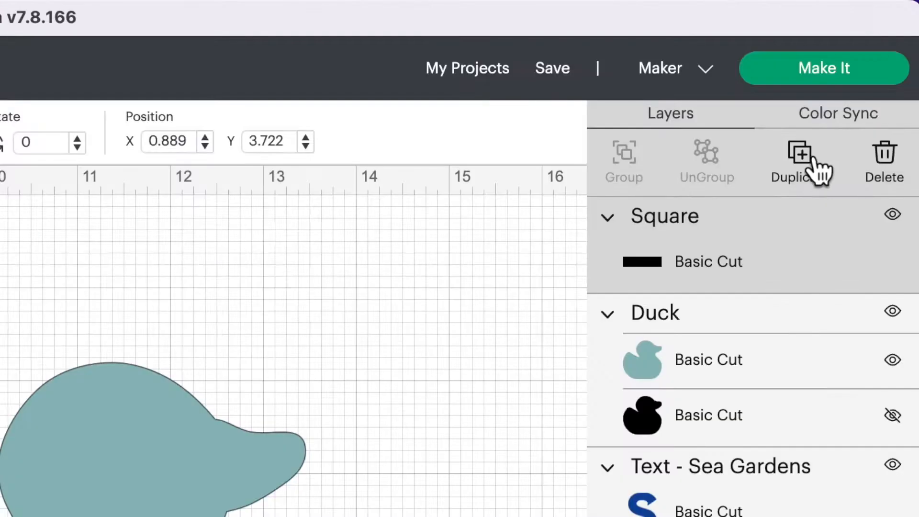
- Duplicate the black bar from the Layers panel so a second copy sits below the S
click(802, 153)
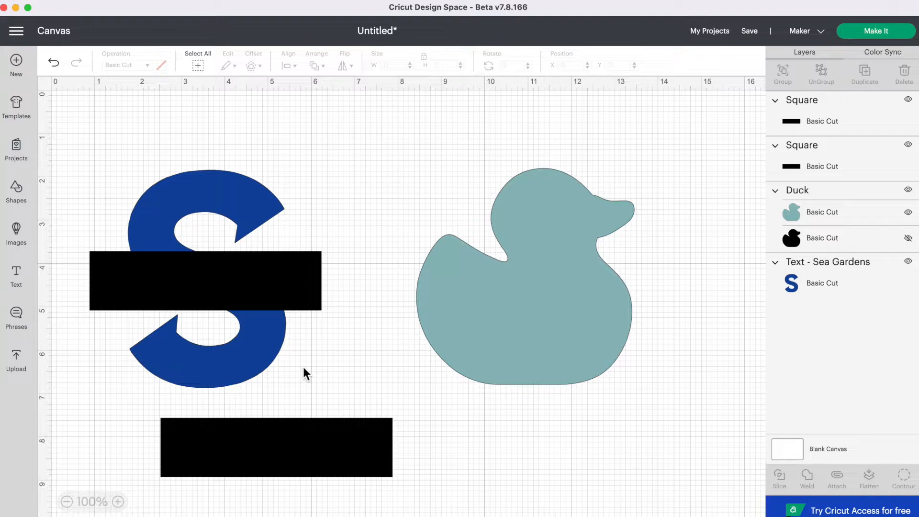
mouse_move(349, 119)
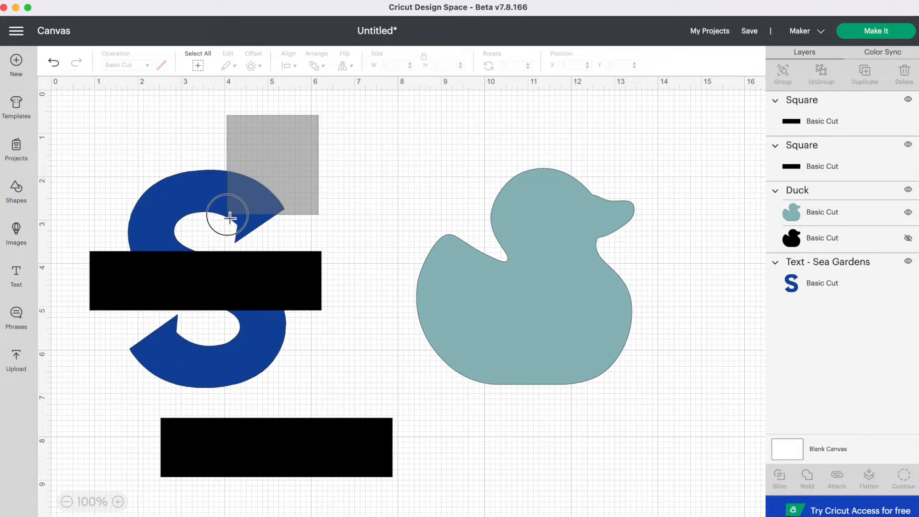
- Select the S and the bar together and align them Center so the bar sits centred on the letter
drag(229, 217, 138, 293)
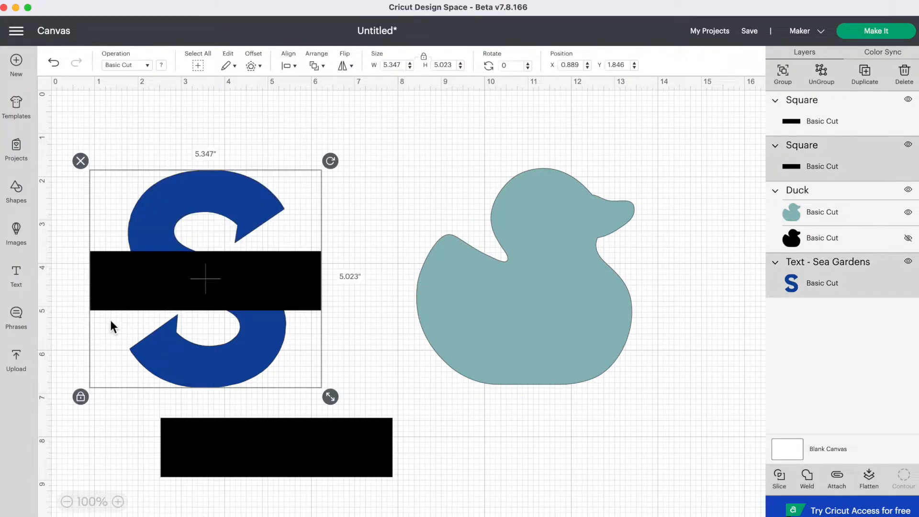
mouse_move(316, 86)
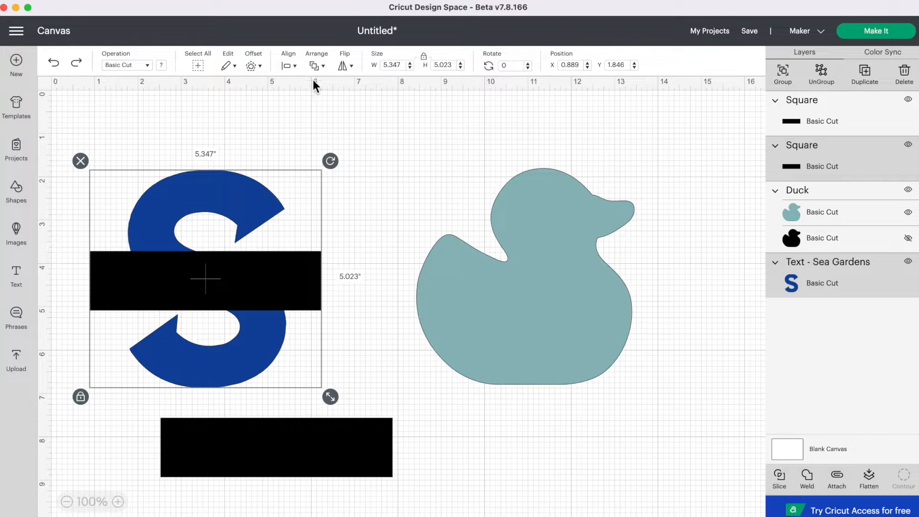
click(286, 65)
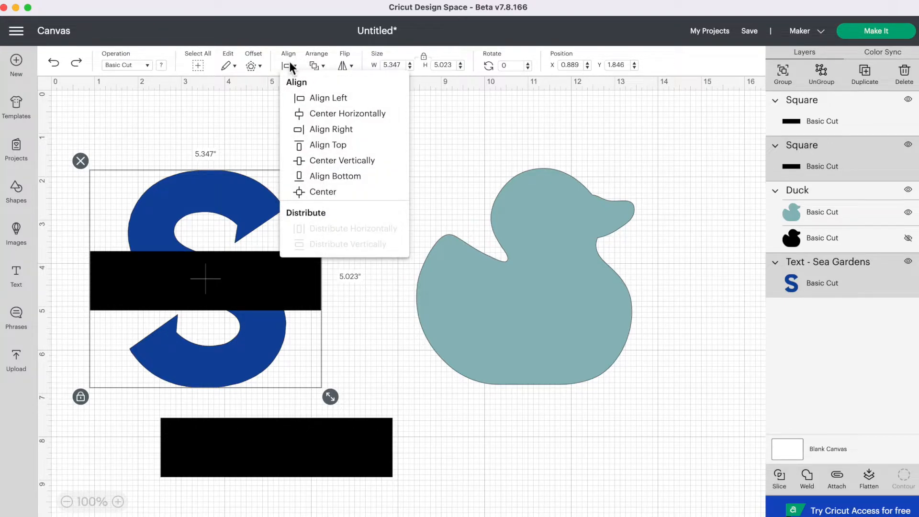
mouse_move(334, 197)
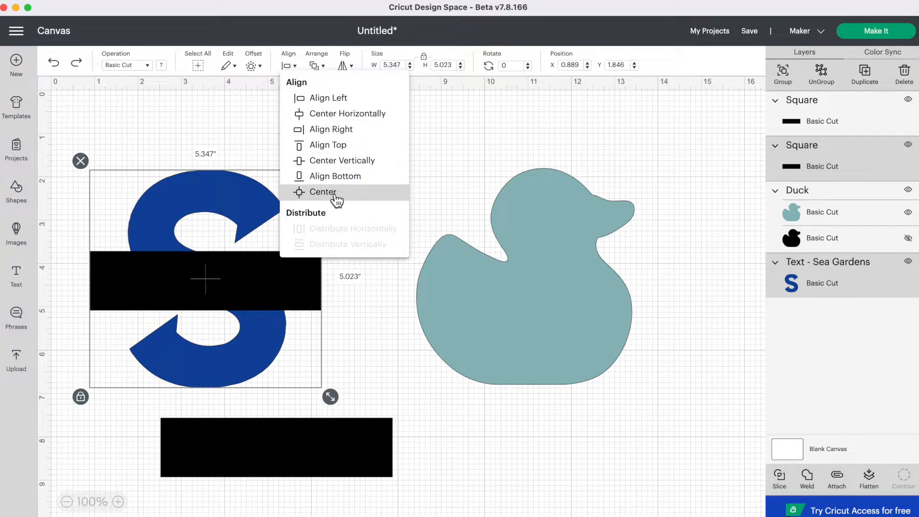
click(324, 191)
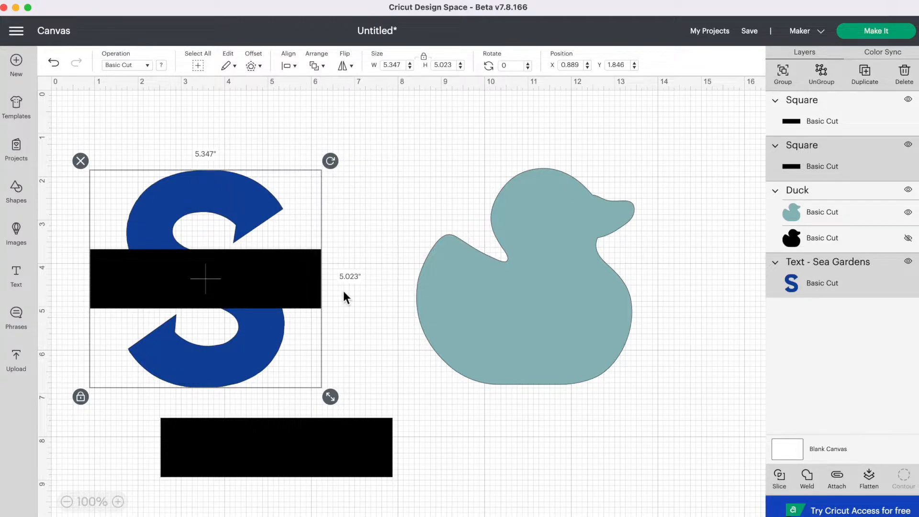
mouse_move(149, 278)
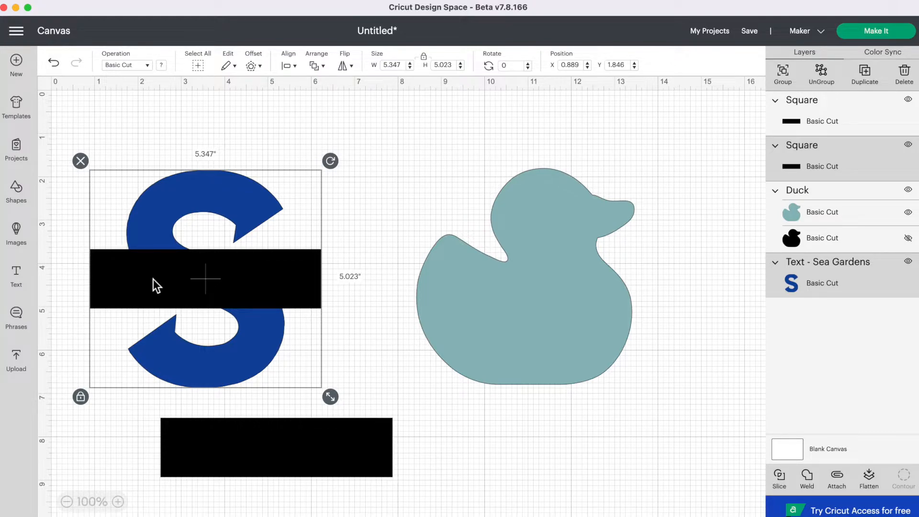
mouse_move(173, 309)
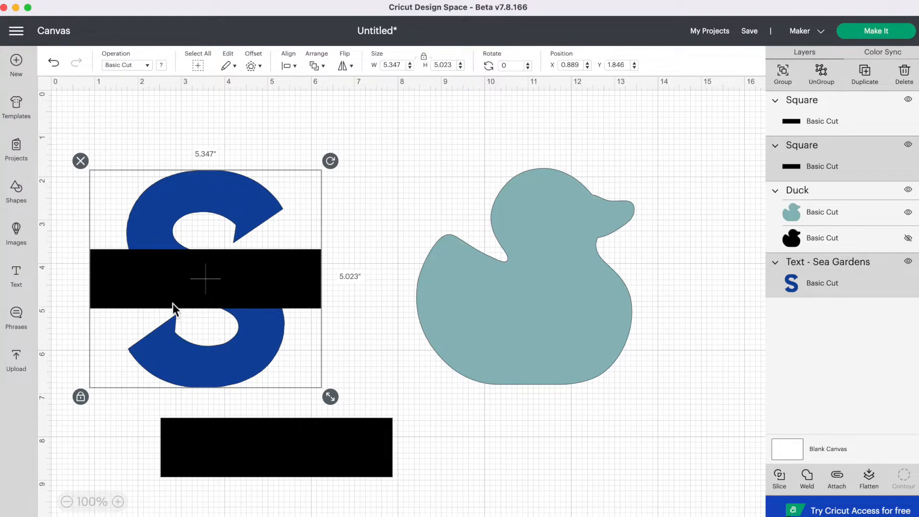
mouse_move(169, 299)
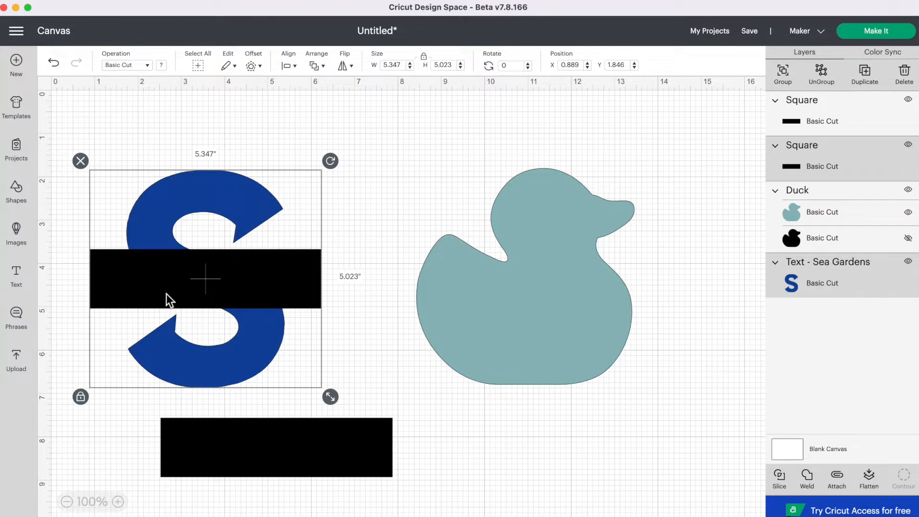
mouse_move(167, 309)
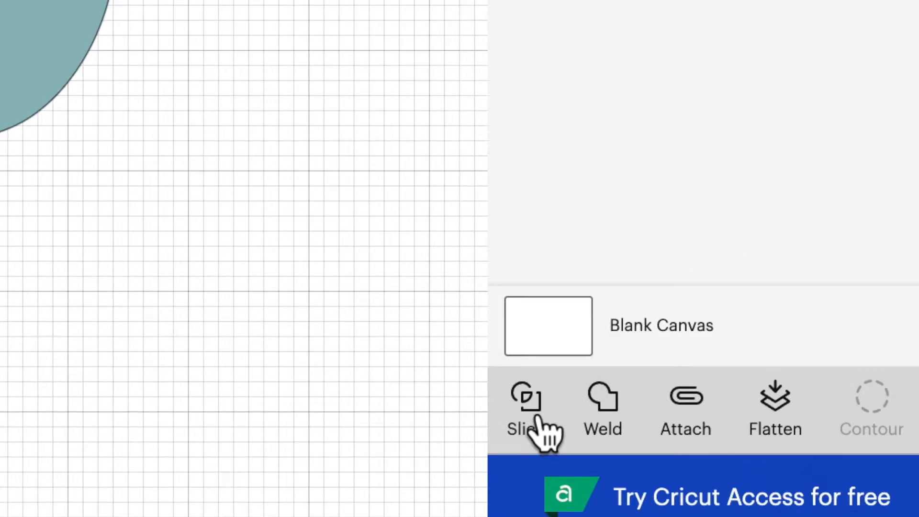
- Slice the bar out of the S, pull the top and bottom halves apart and move the middle pieces away
click(525, 398)
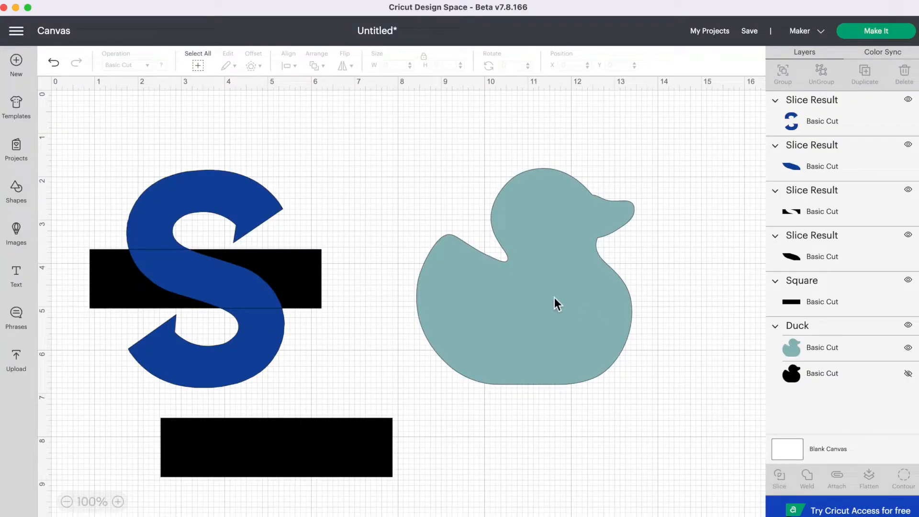
mouse_move(204, 188)
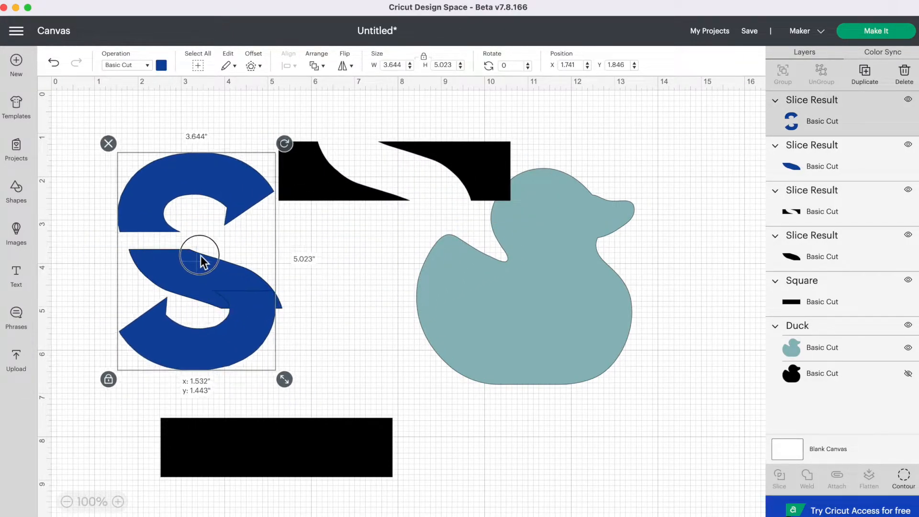
drag(200, 260, 245, 293)
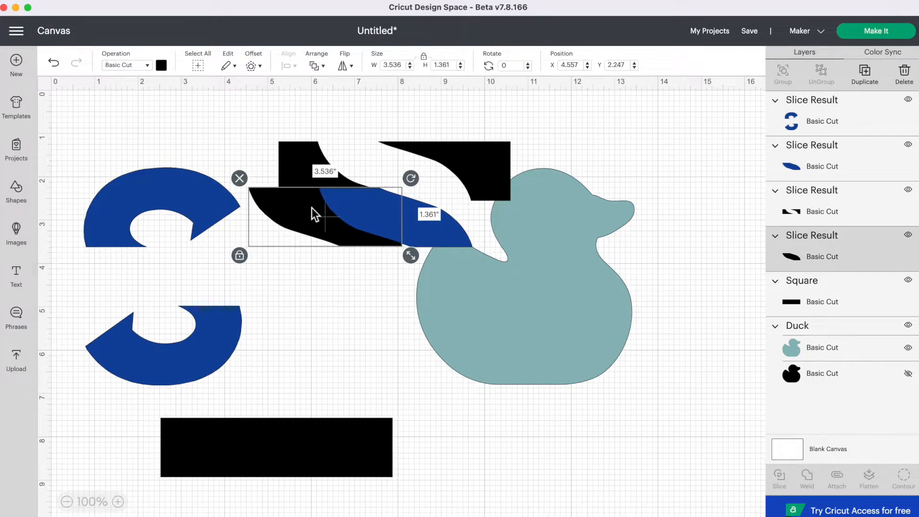
drag(317, 214, 396, 221)
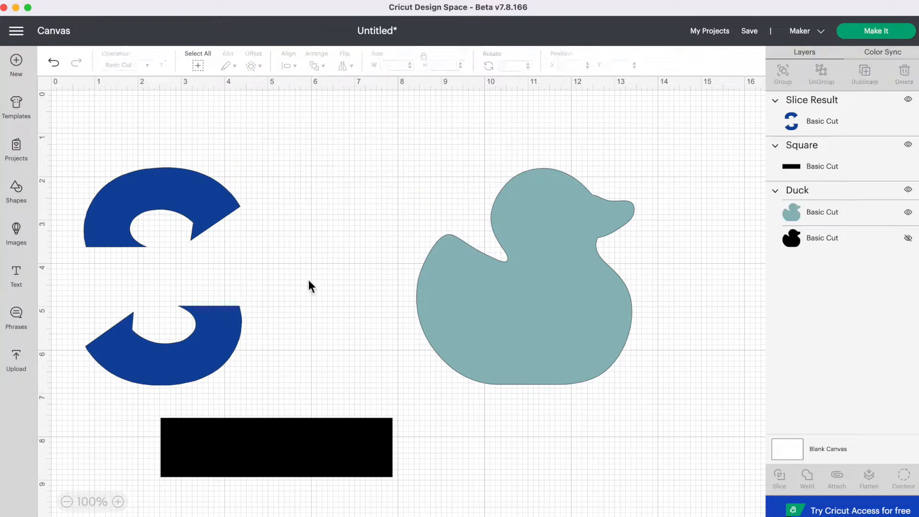
- Set the spare black rectangle's height to 0.1 inch with proportions unlocked, keeping its 5.347-inch width
click(275, 450)
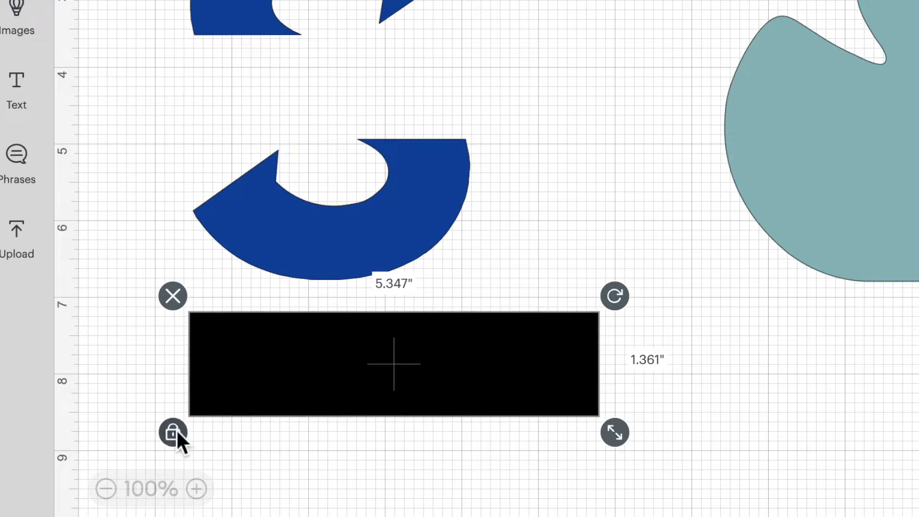
click(172, 432)
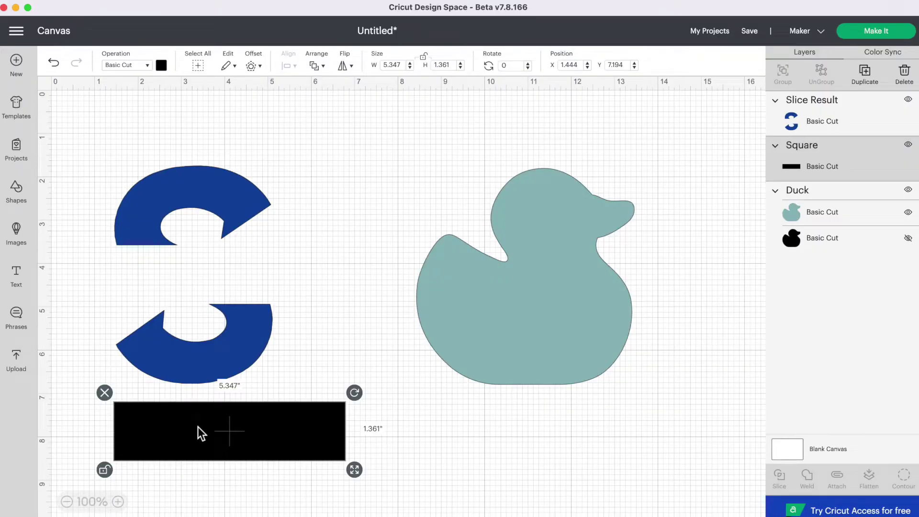
mouse_move(440, 40)
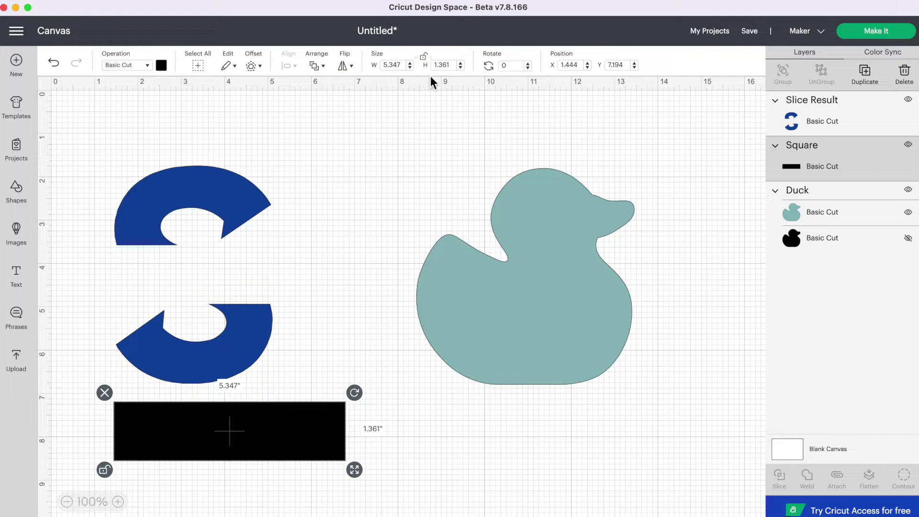
click(444, 65)
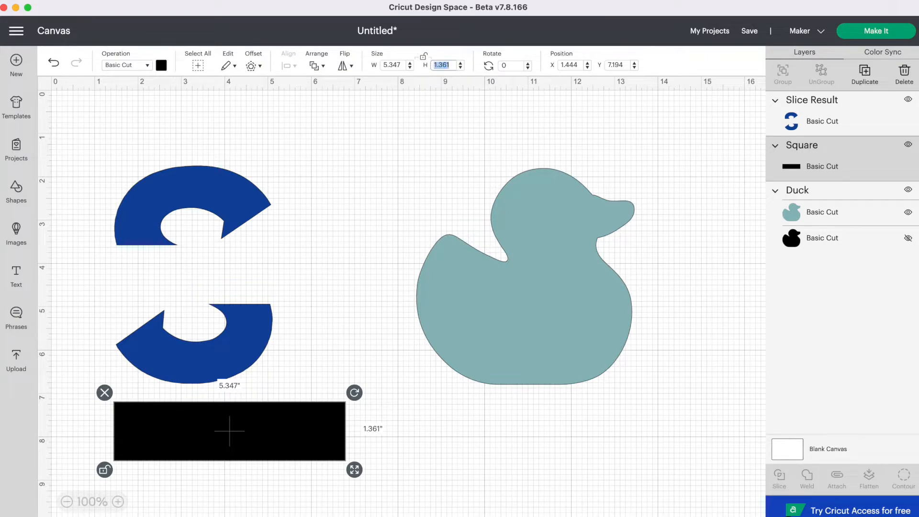
text(.1)
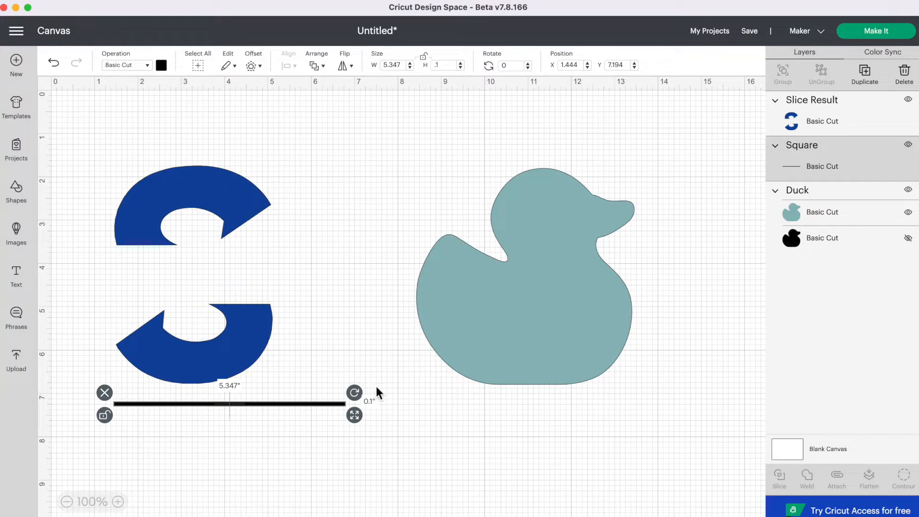
mouse_move(331, 434)
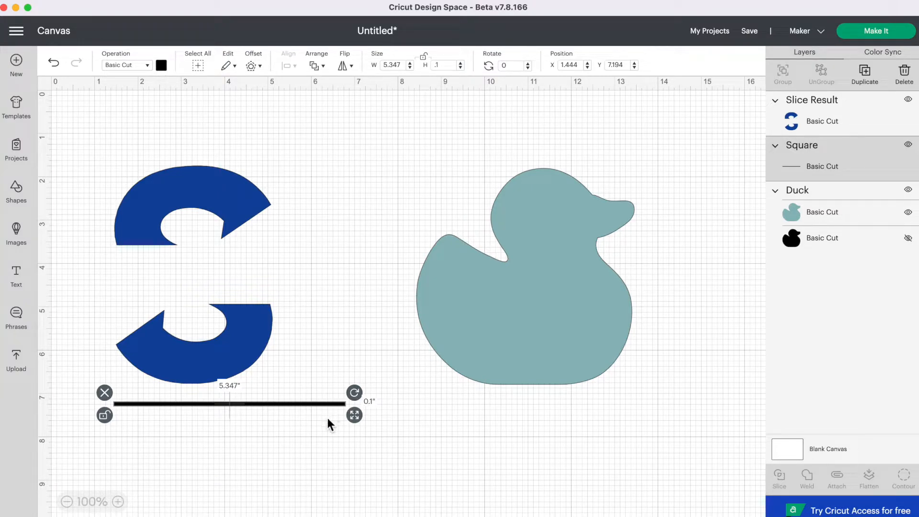
mouse_move(354, 392)
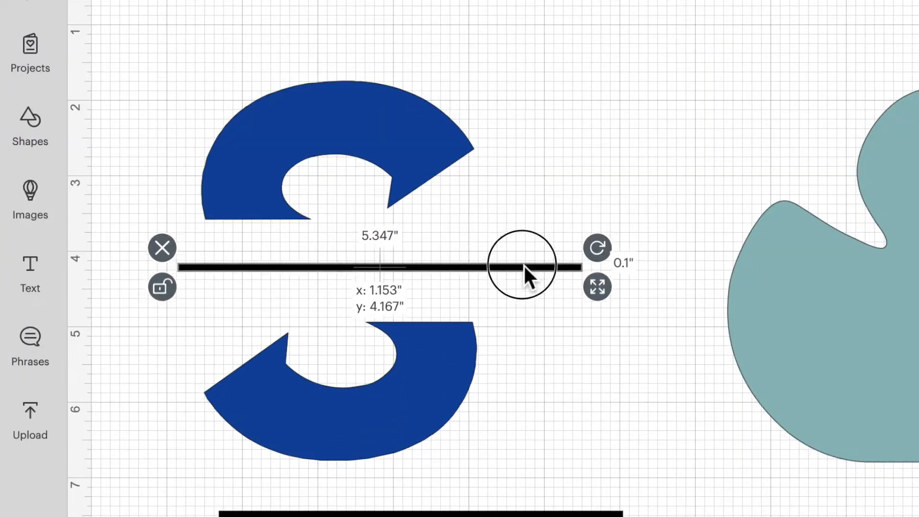
- Place thin bars along the gap's top and bottom edges, then Align Left the S halves and both bars
drag(524, 267, 465, 221)
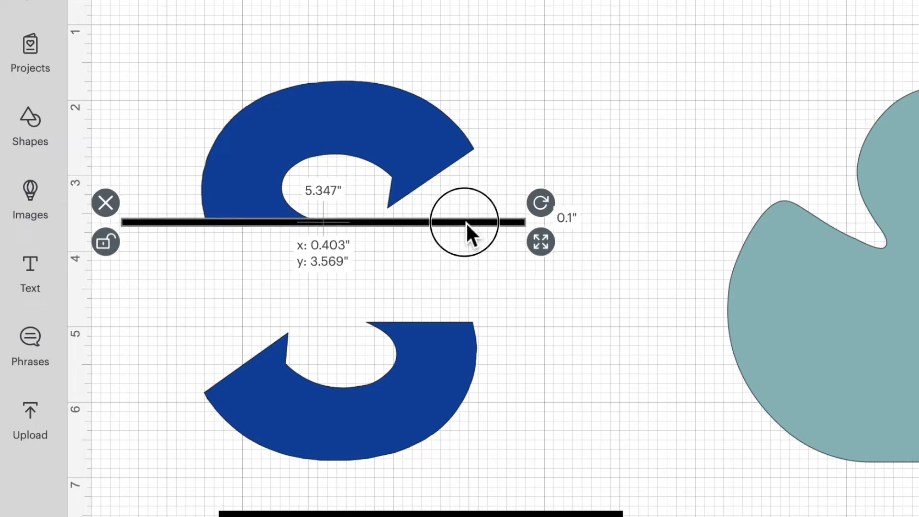
drag(466, 221, 545, 301)
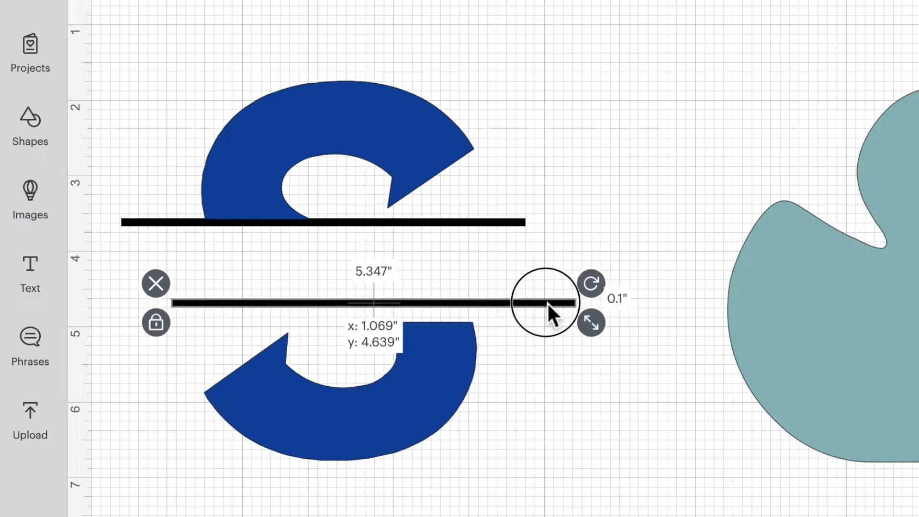
drag(547, 303, 508, 322)
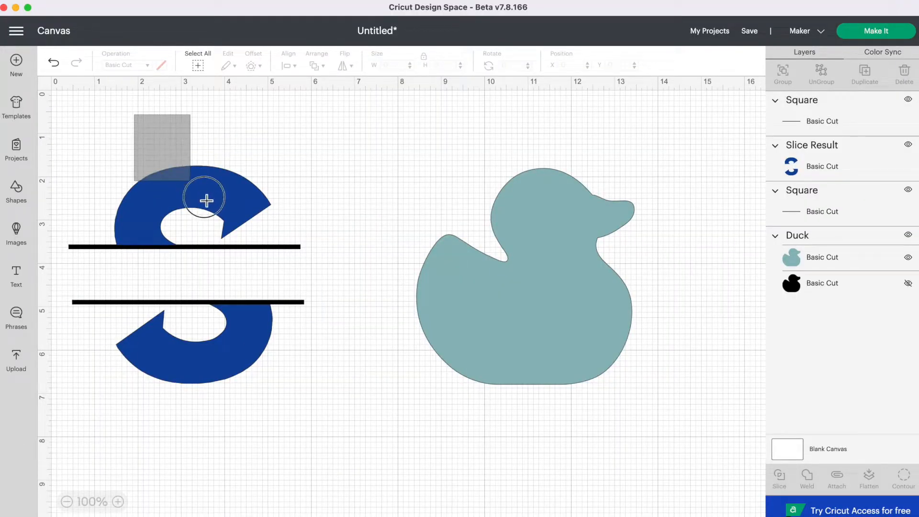
click(205, 197)
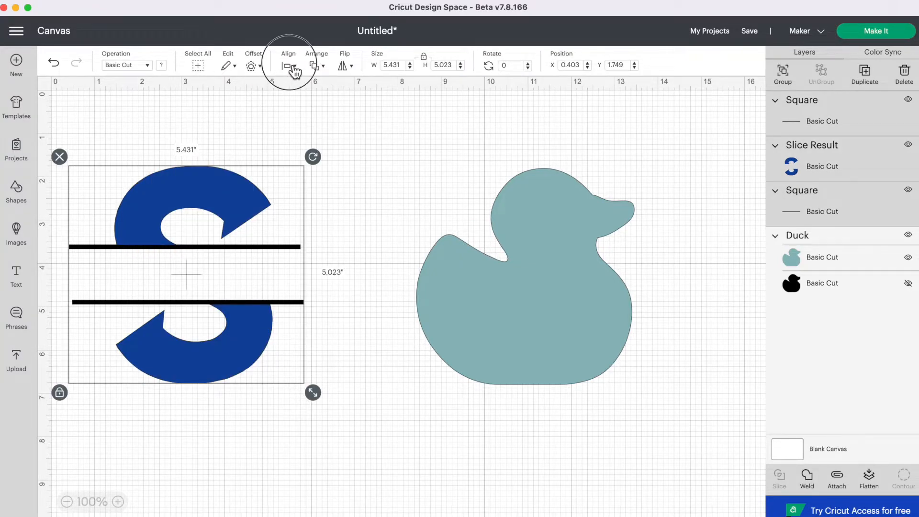
click(287, 65)
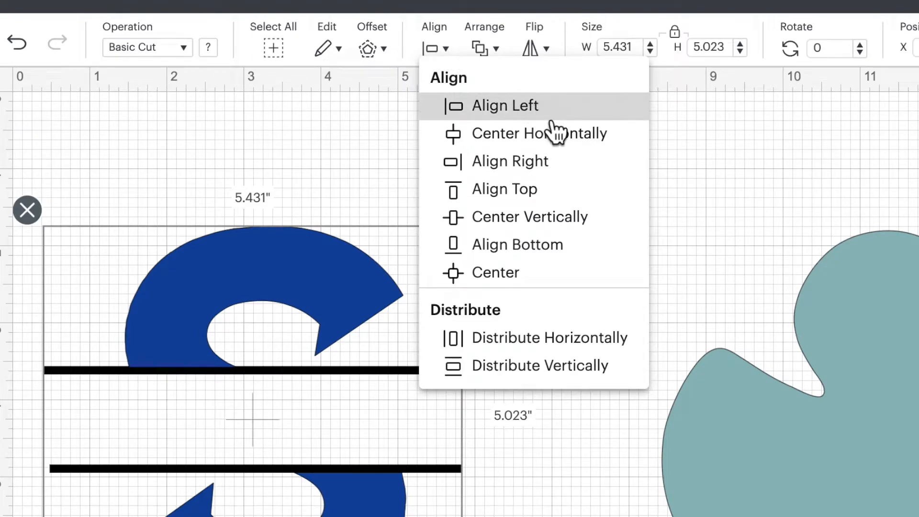
click(505, 106)
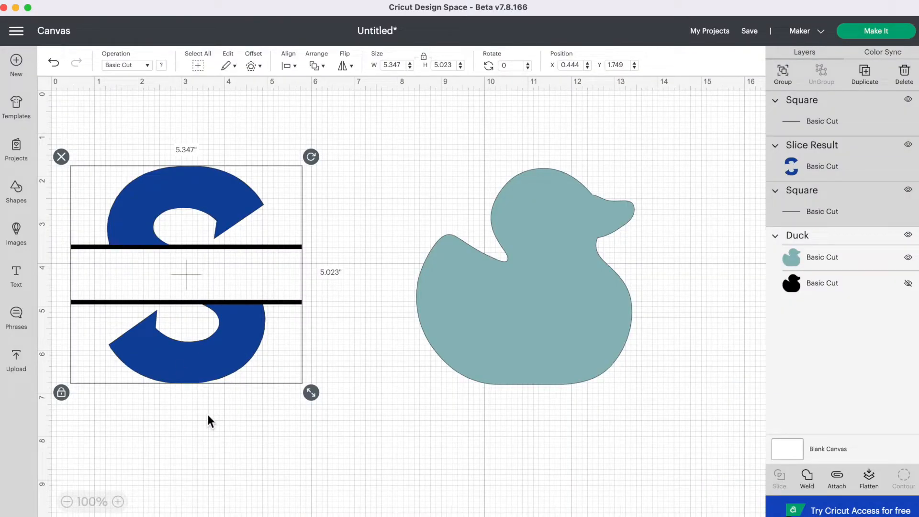
mouse_move(760, 36)
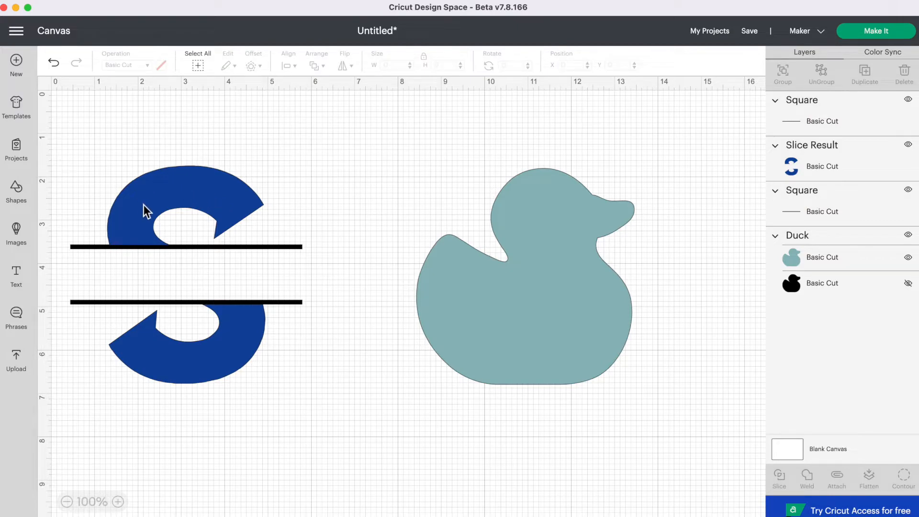
mouse_move(180, 313)
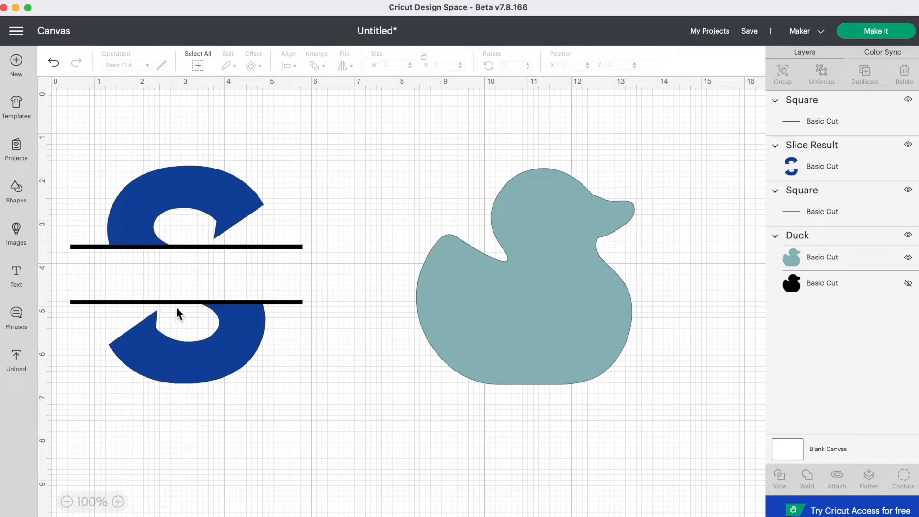
mouse_move(328, 188)
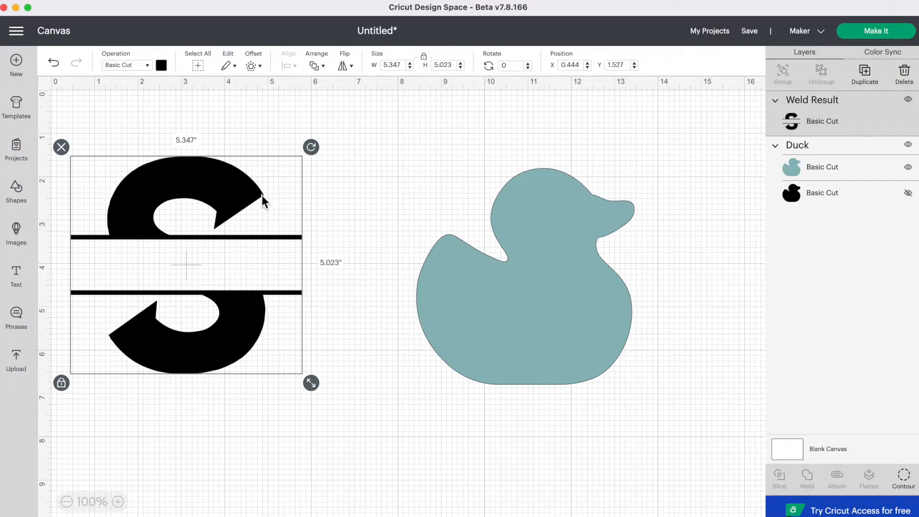
mouse_move(230, 324)
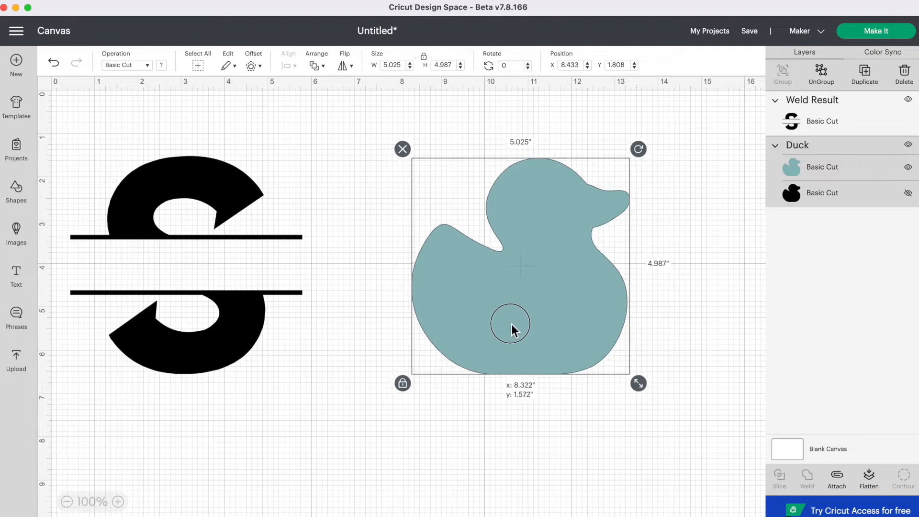
- Move the dark band down over the duck's lower middle and centre it horizontally on the duck
drag(638, 383, 640, 390)
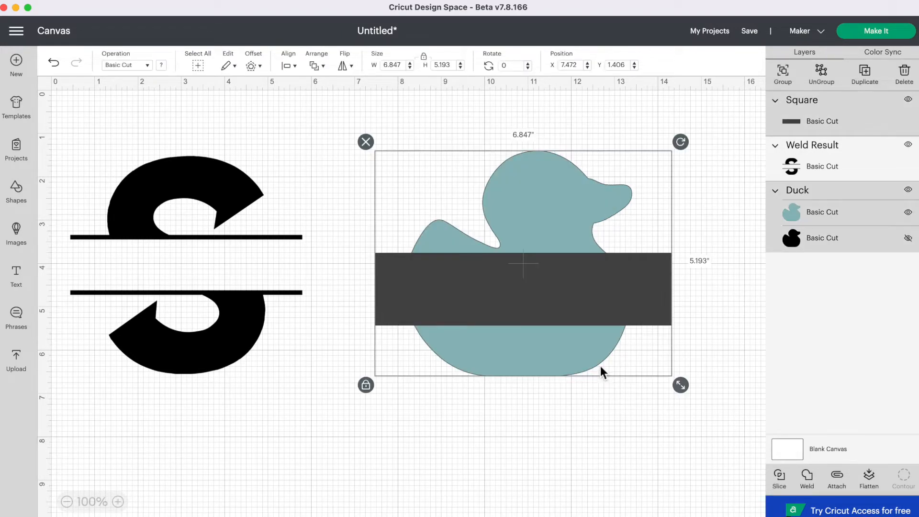
click(287, 65)
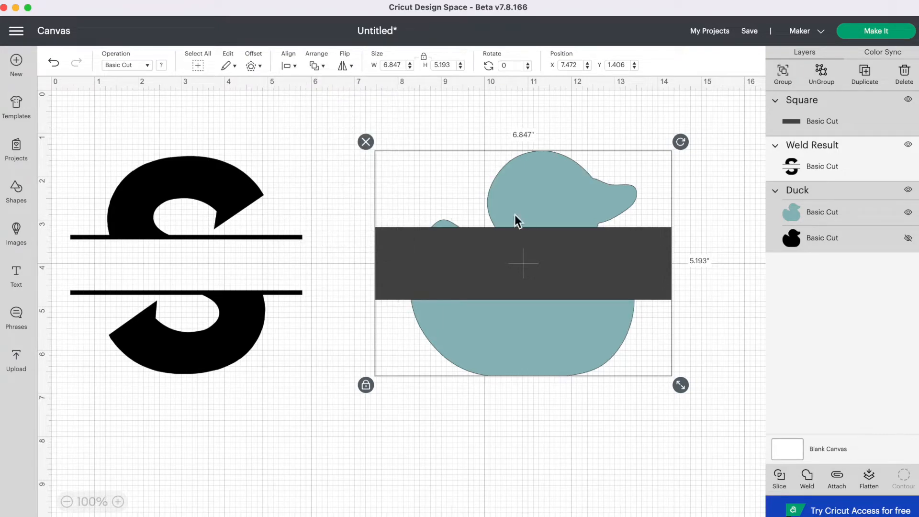
mouse_move(484, 259)
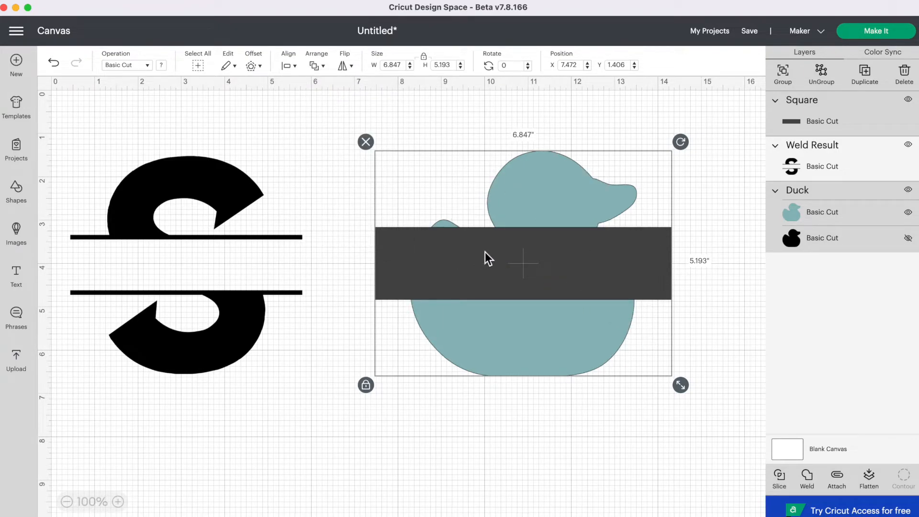
mouse_move(580, 315)
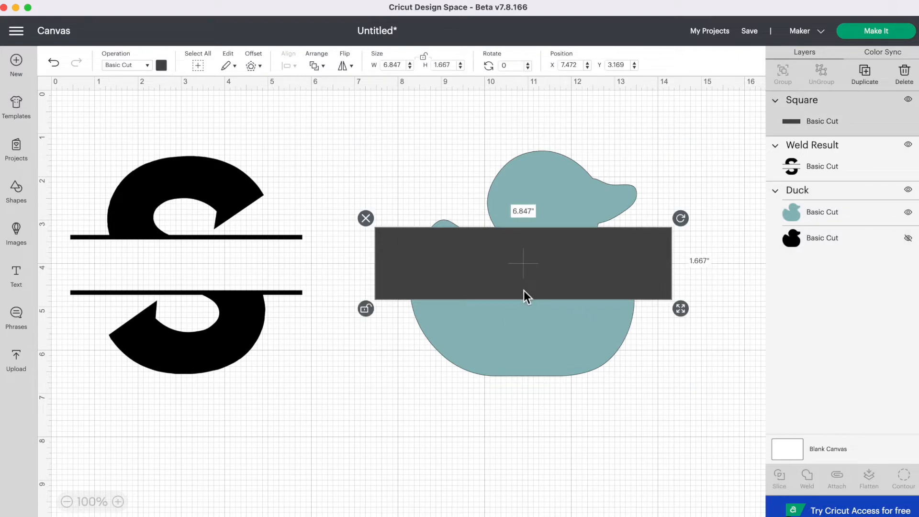
mouse_move(542, 282)
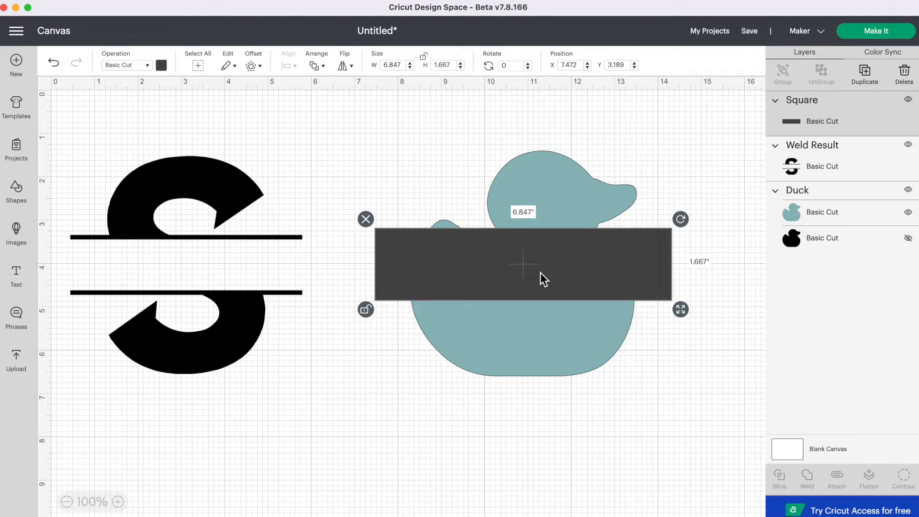
drag(522, 265, 522, 272)
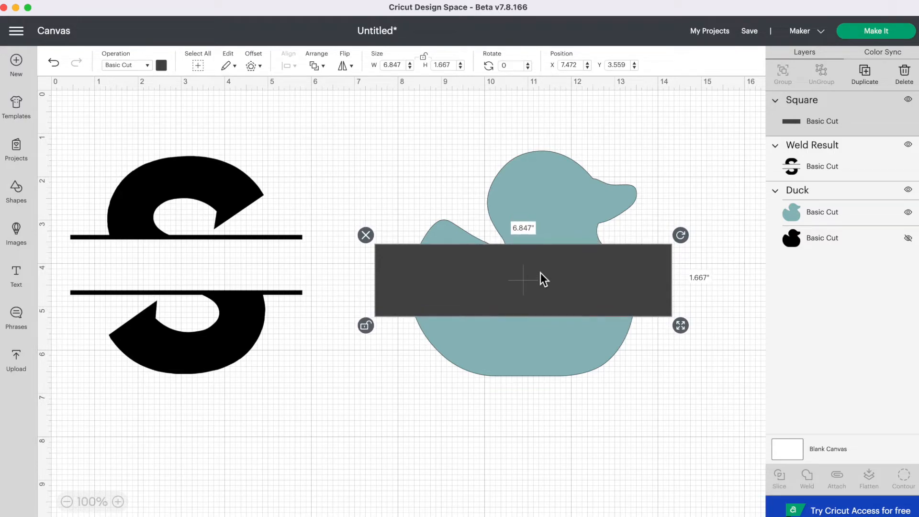
drag(542, 279, 548, 314)
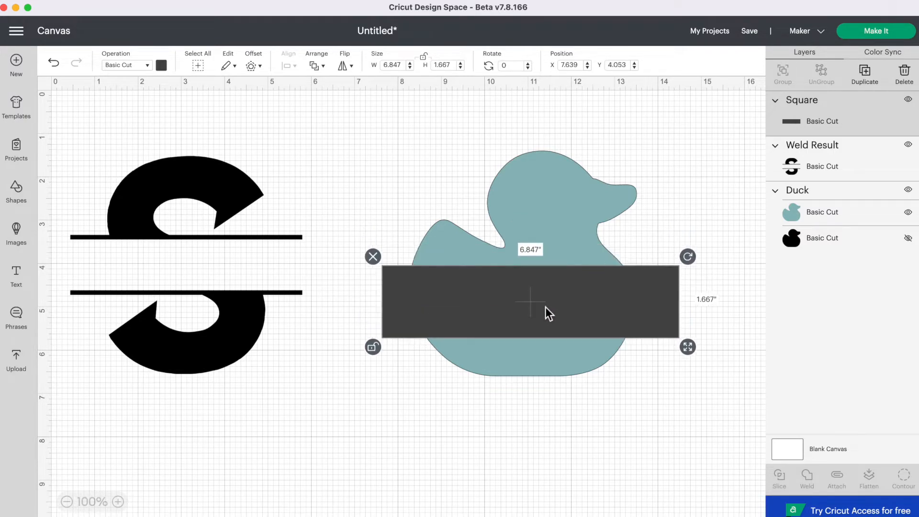
drag(687, 347, 680, 401)
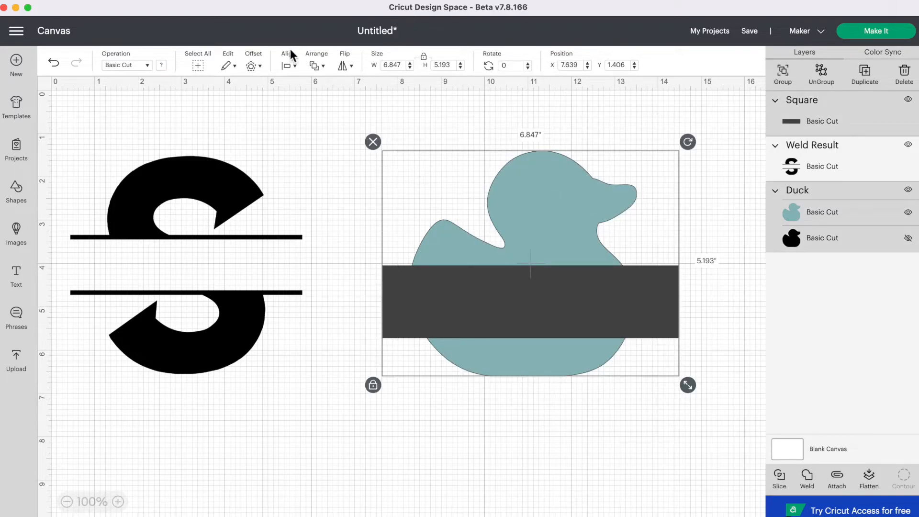
click(287, 65)
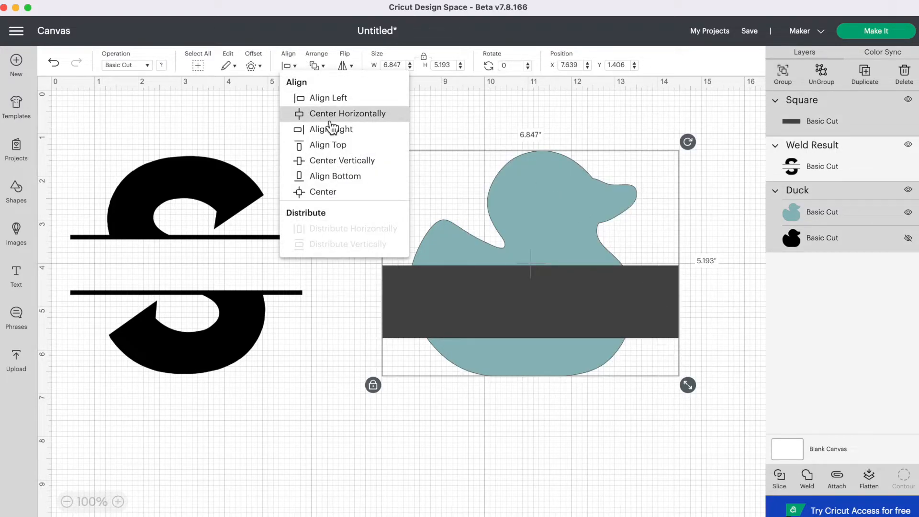
click(341, 123)
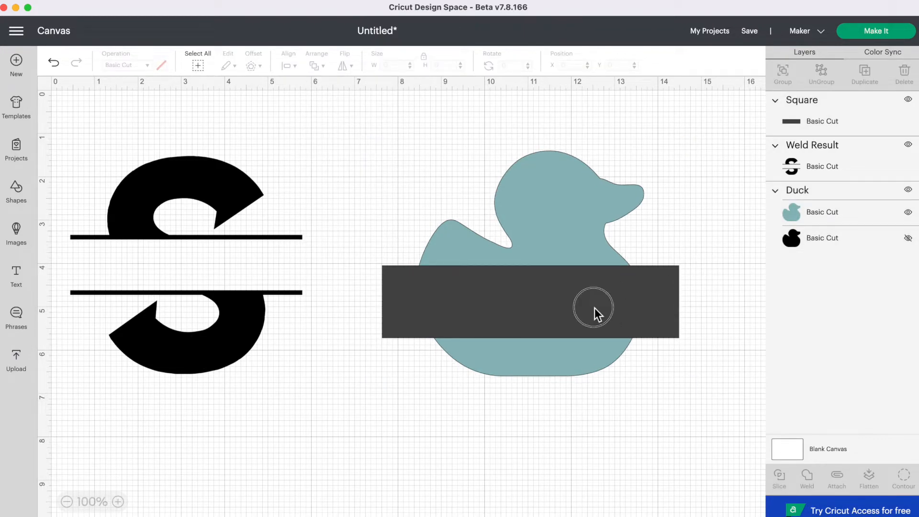
- Duplicate the dark band below the duck, then slice the duck apart along the band
click(593, 311)
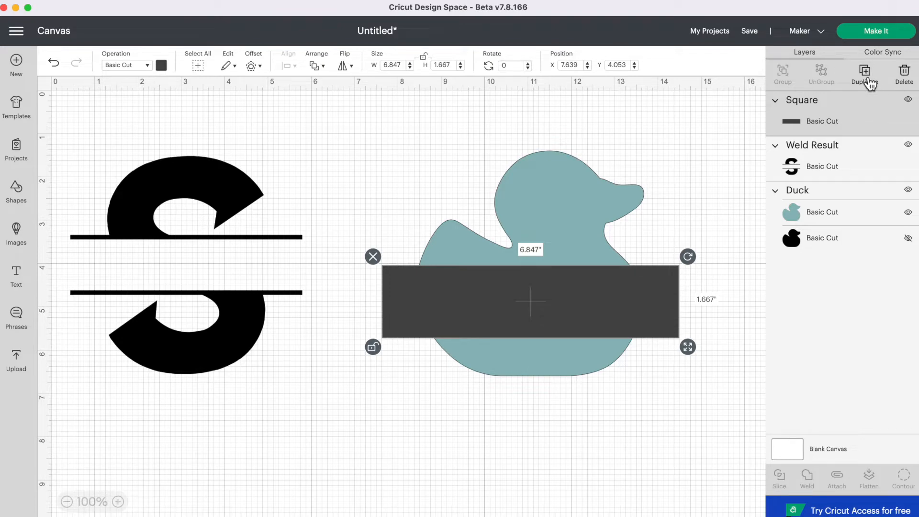
click(864, 73)
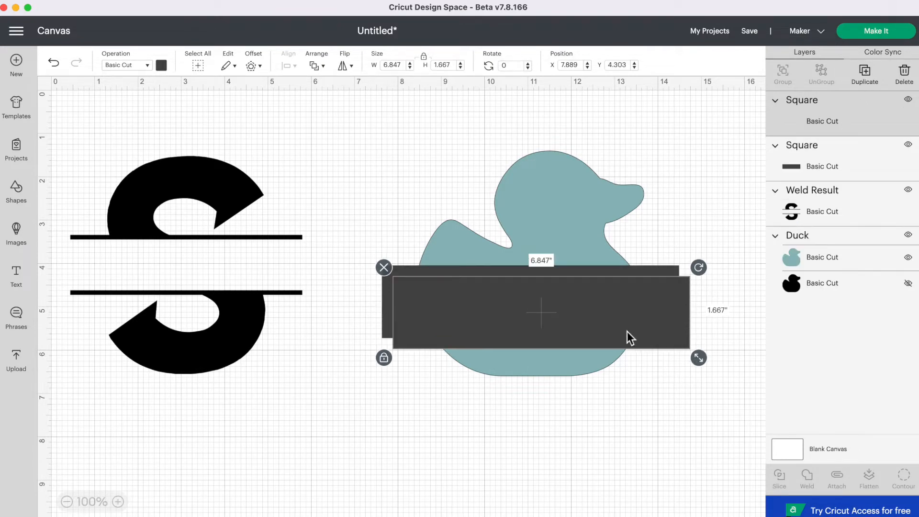
drag(539, 309, 494, 475)
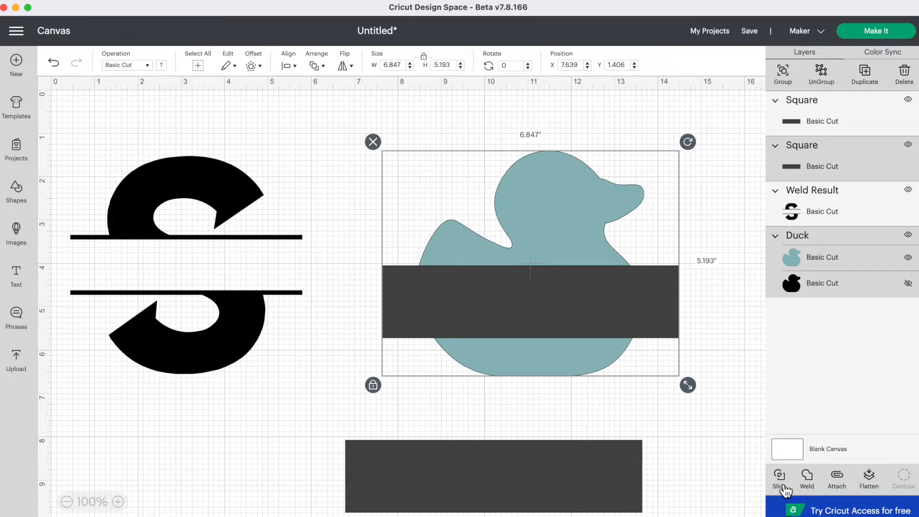
click(779, 477)
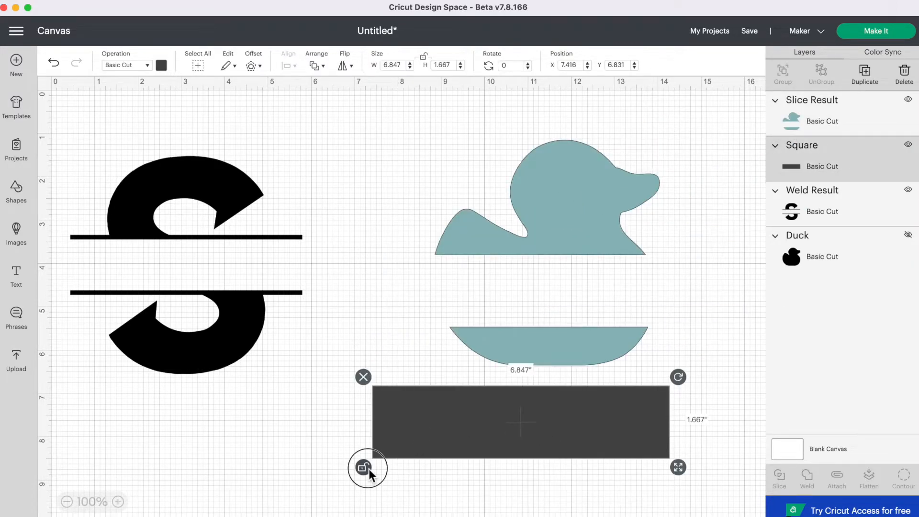
mouse_move(379, 482)
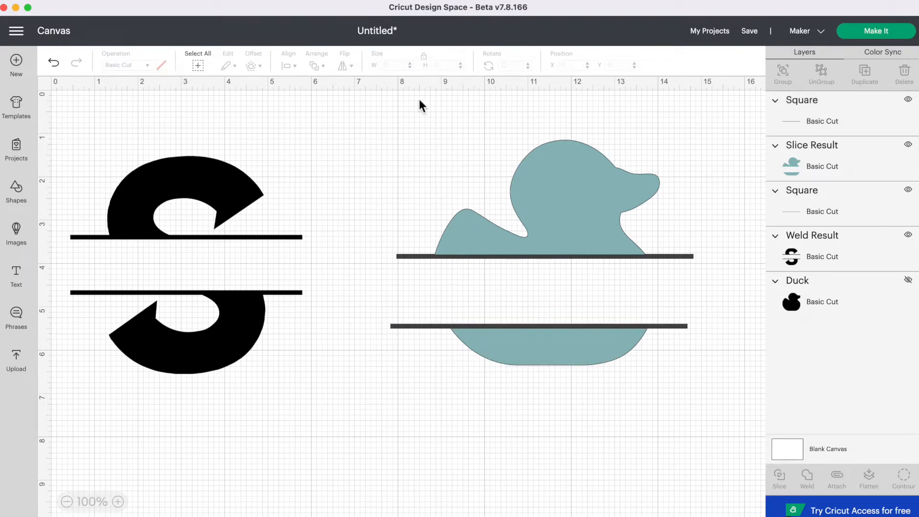
- Centre the two gap-edge lines horizontally with the duck halves using Align > Center Horizontally
click(561, 205)
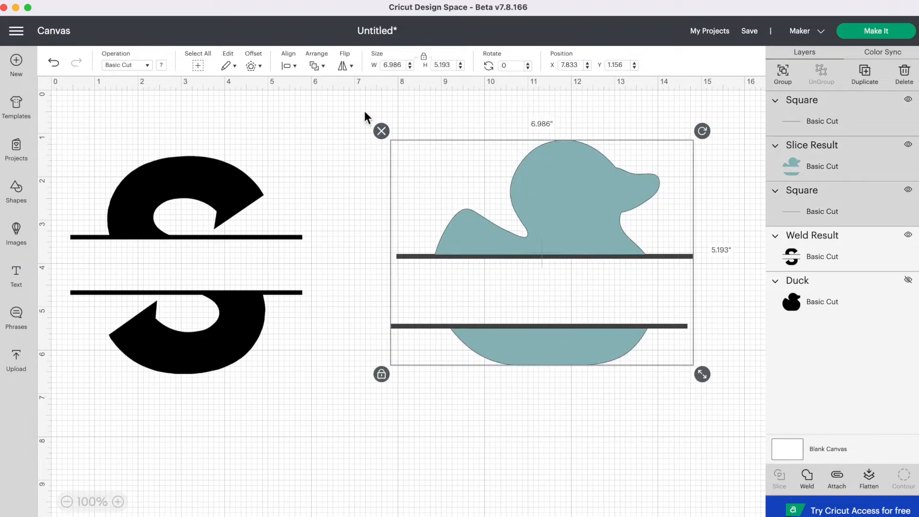
click(289, 65)
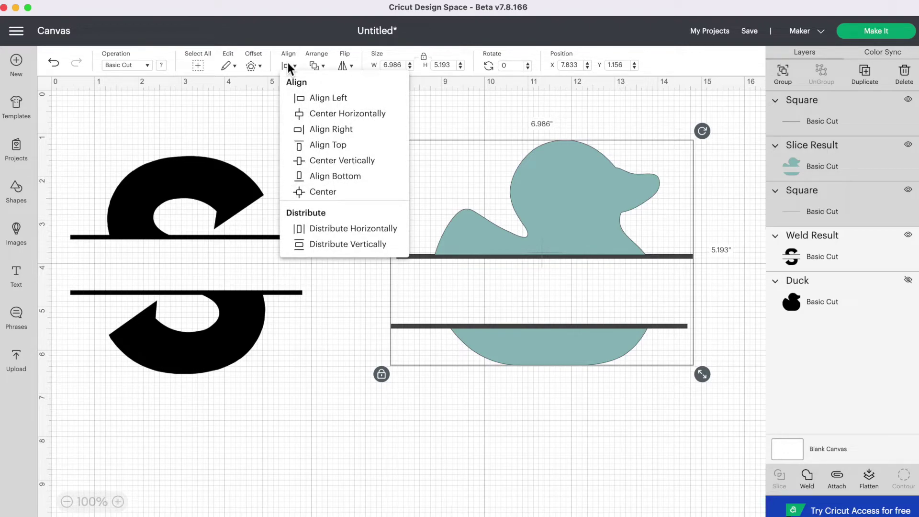
mouse_move(369, 120)
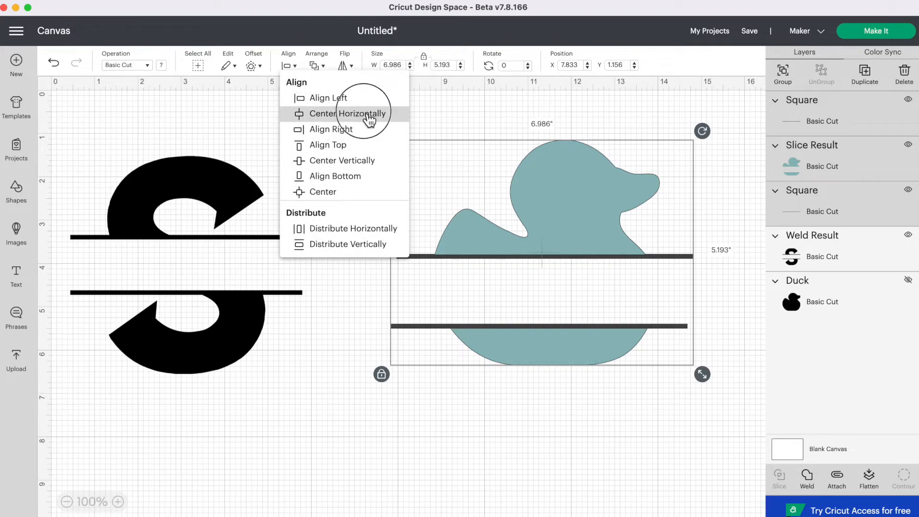
click(349, 113)
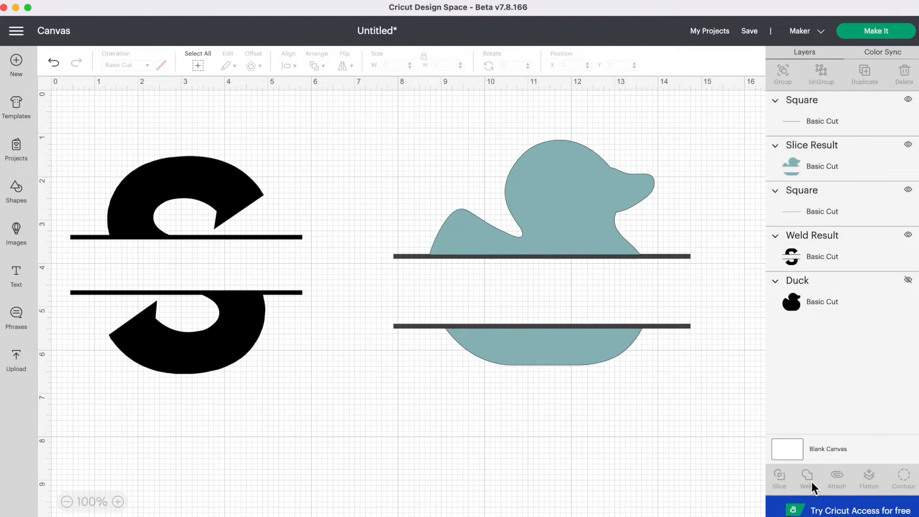
- Weld the duck halves and both lines into one shape and recolour it blue
click(808, 479)
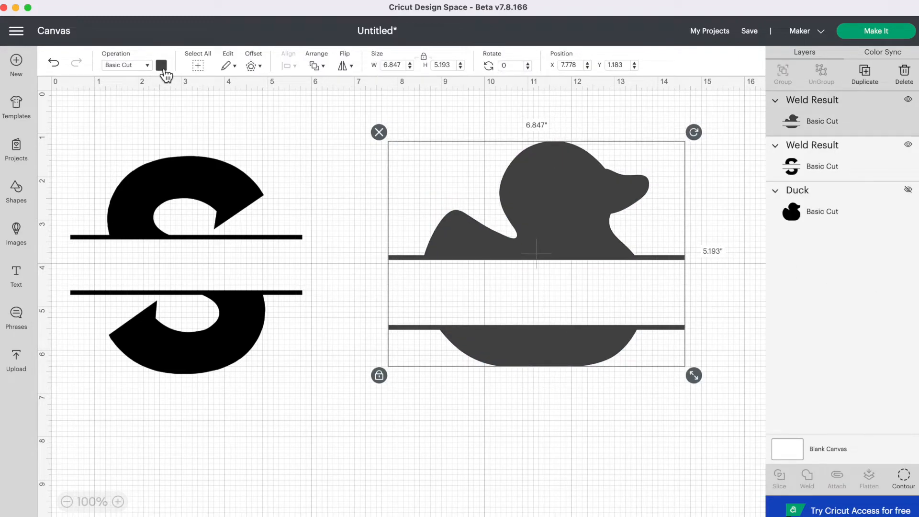
click(162, 65)
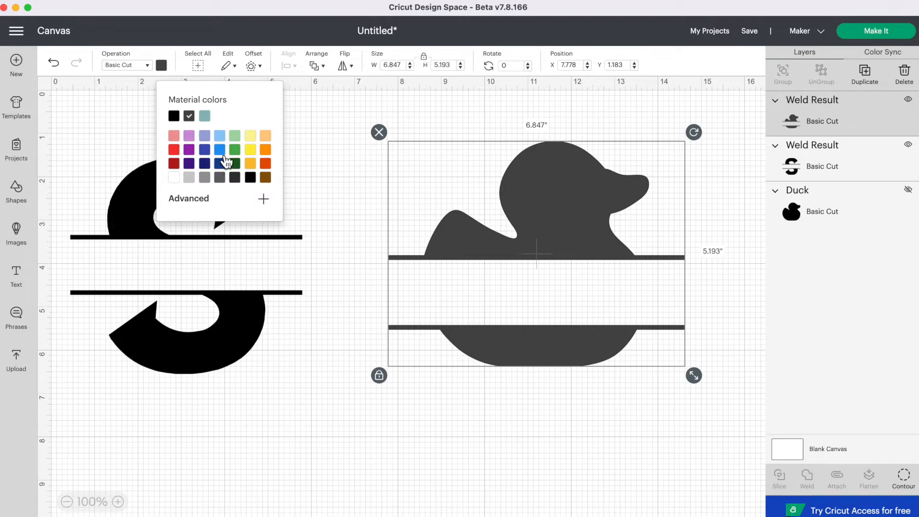
click(219, 162)
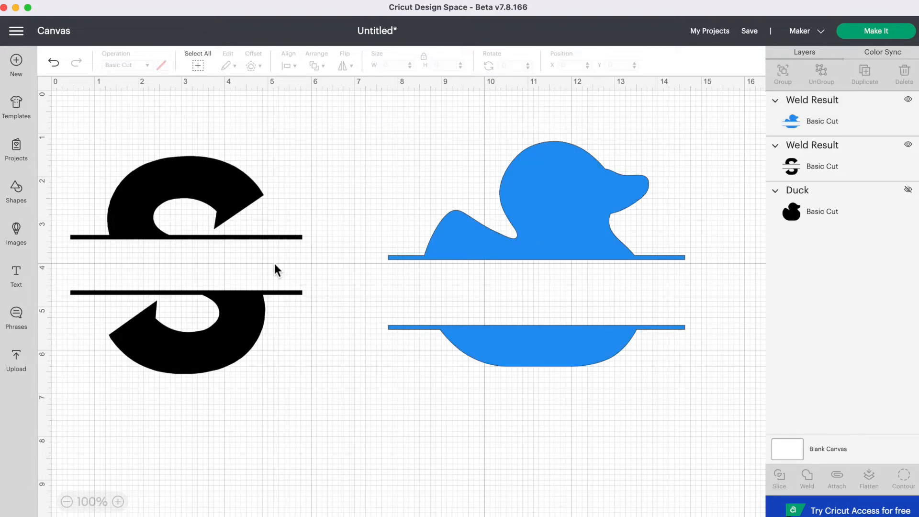
mouse_move(54, 276)
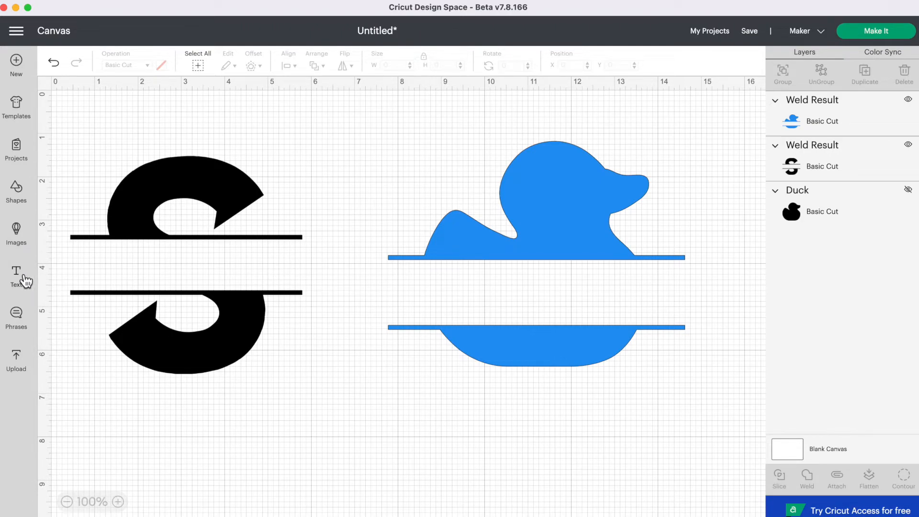
- Add the text SHARON and place it between the S lines, stretched to about 5.3 inches wide
click(16, 272)
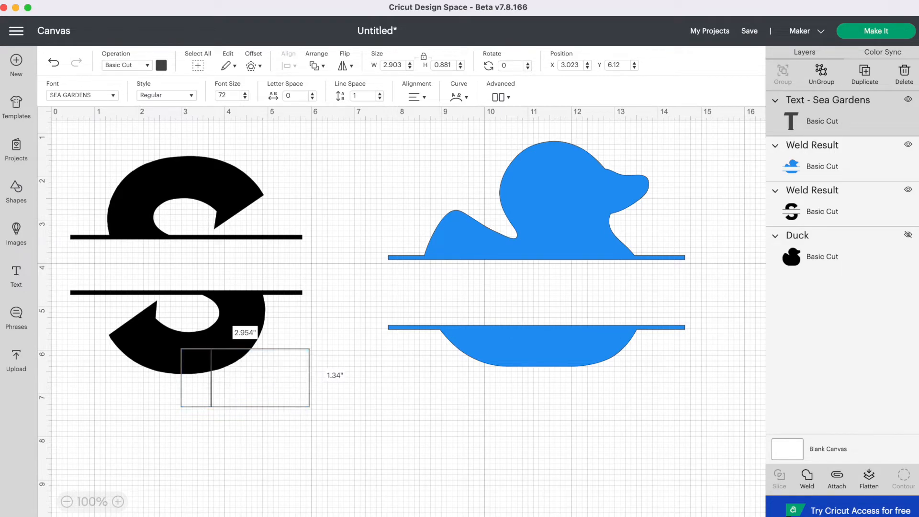
text(SHARON)
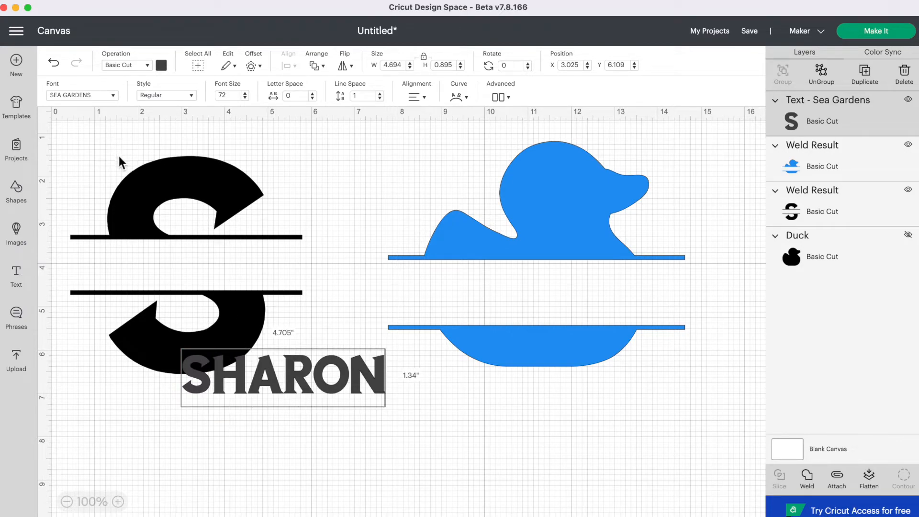
mouse_move(120, 164)
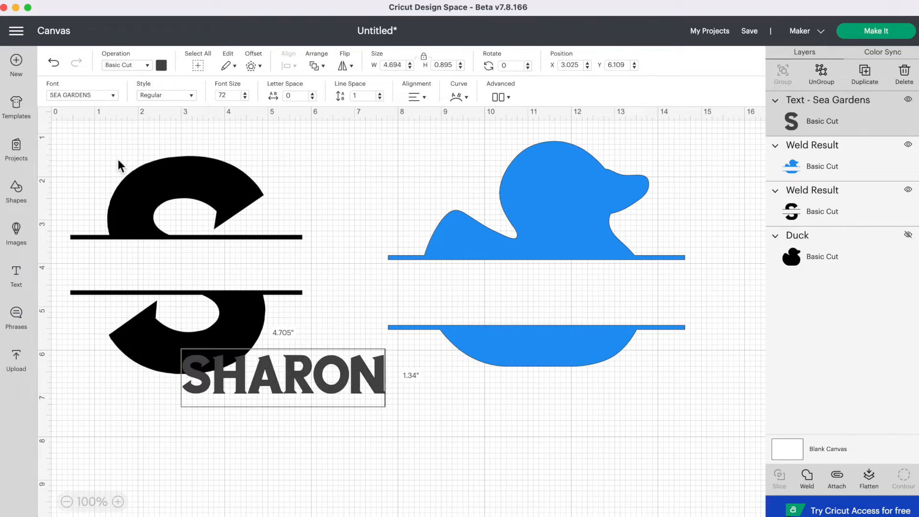
mouse_move(316, 392)
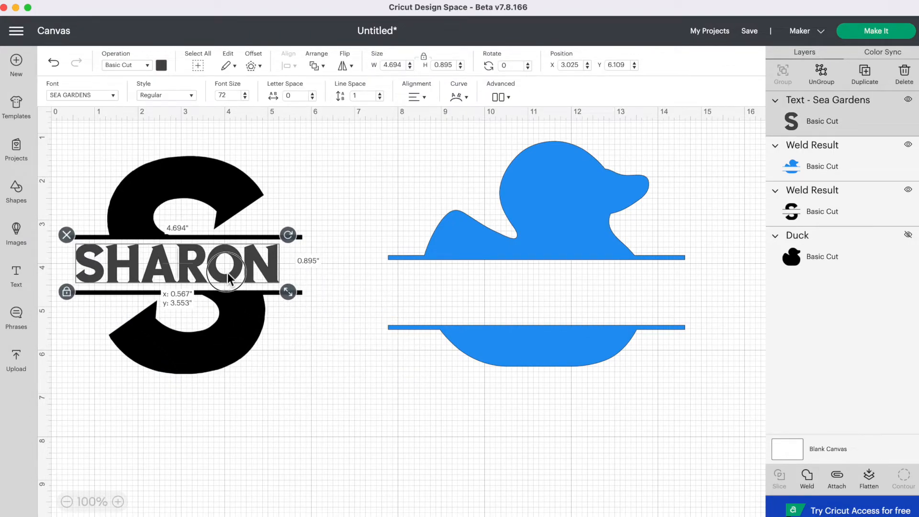
drag(290, 292, 293, 294)
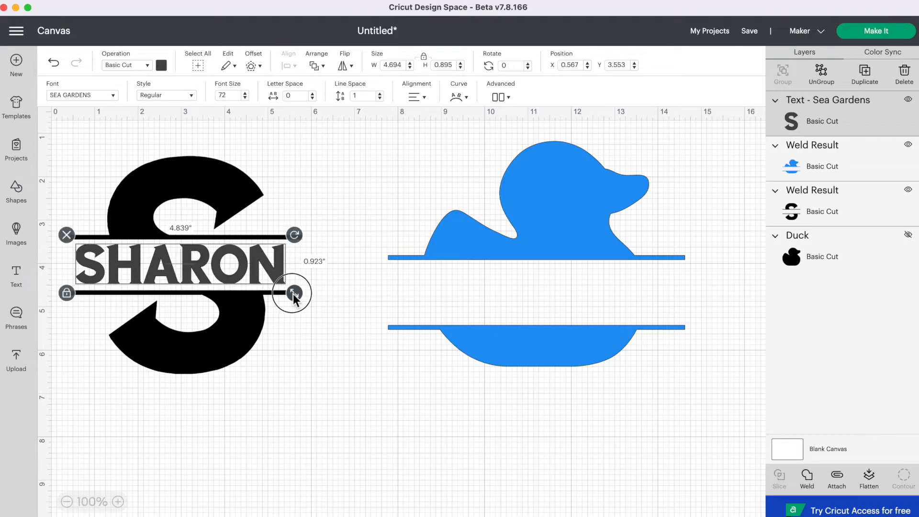
drag(293, 293, 306, 296)
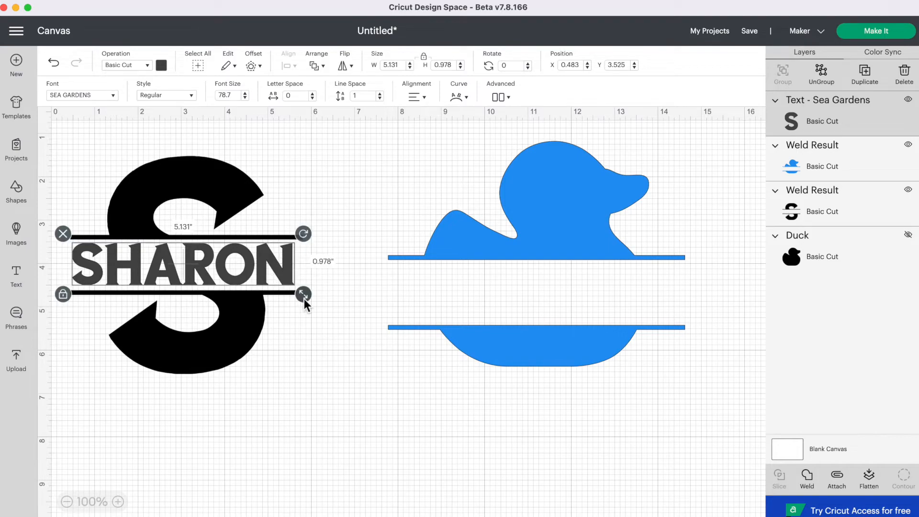
drag(305, 293, 309, 296)
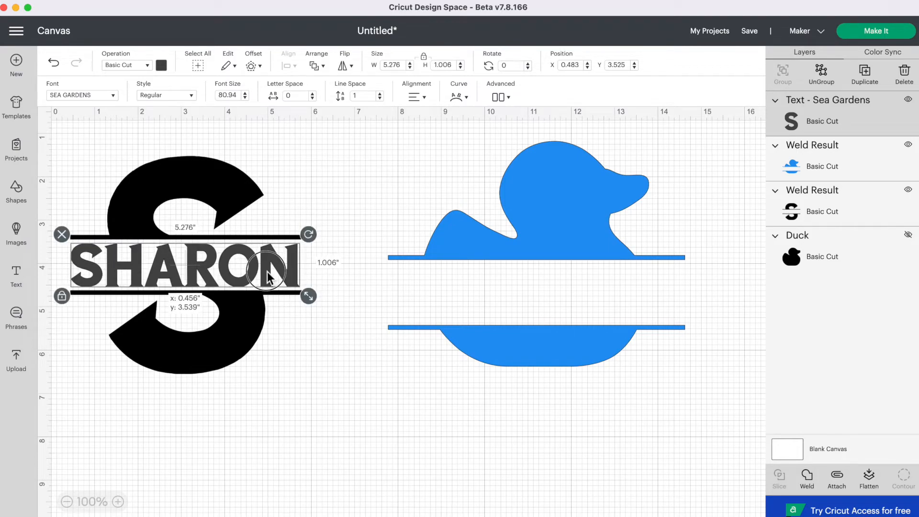
click(162, 65)
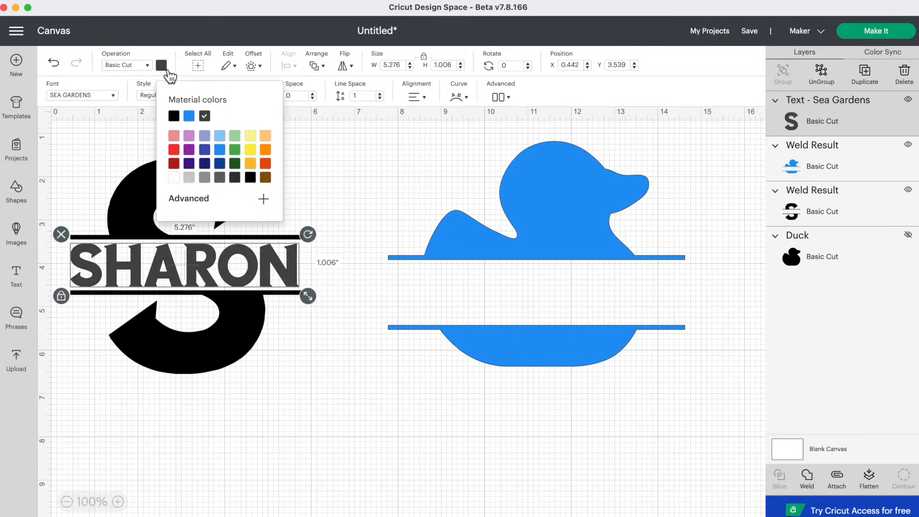
- Recolour SHARON from purple to black, then select it together with the split S
click(188, 136)
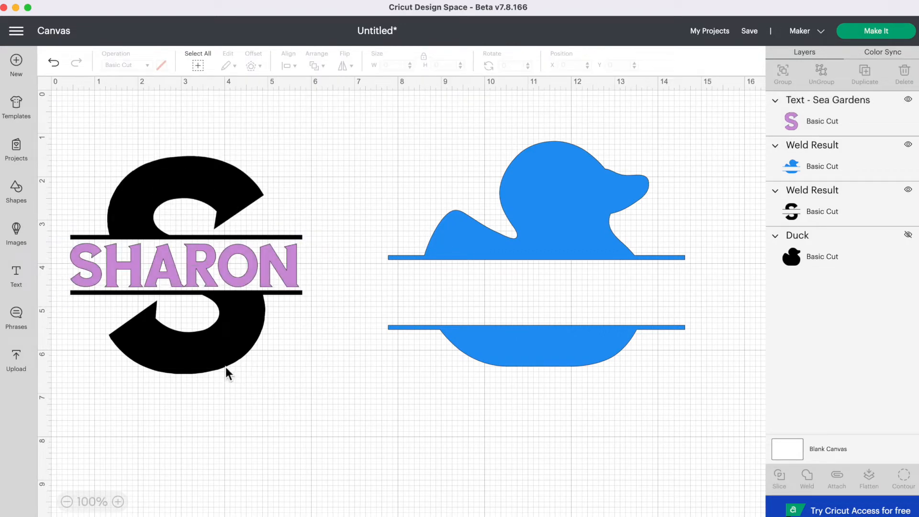
mouse_move(154, 297)
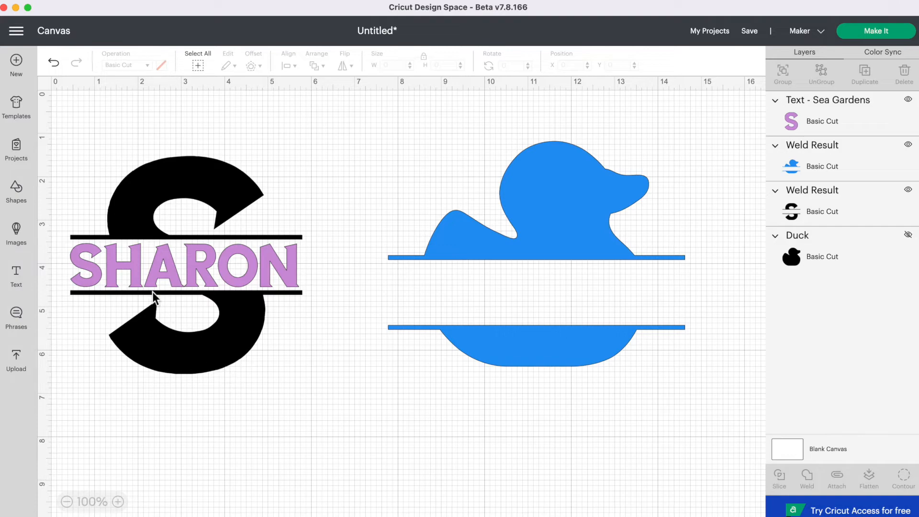
mouse_move(226, 309)
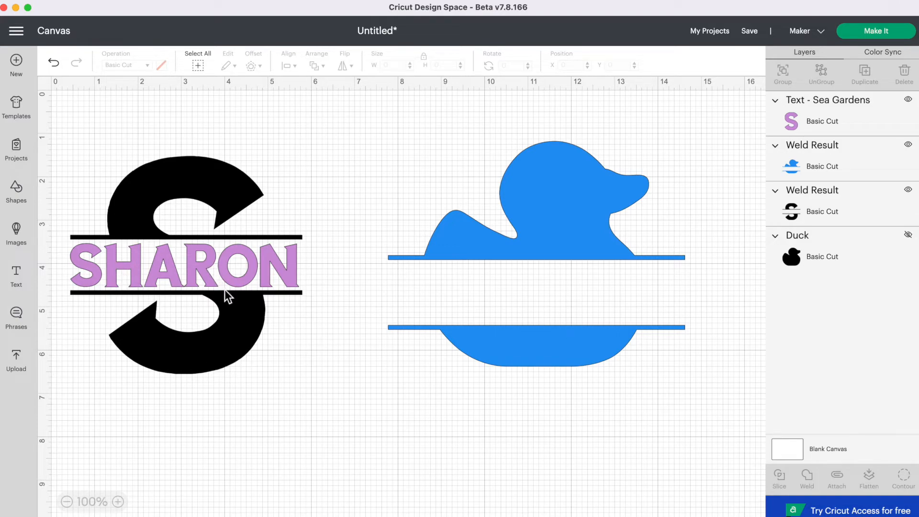
mouse_move(234, 322)
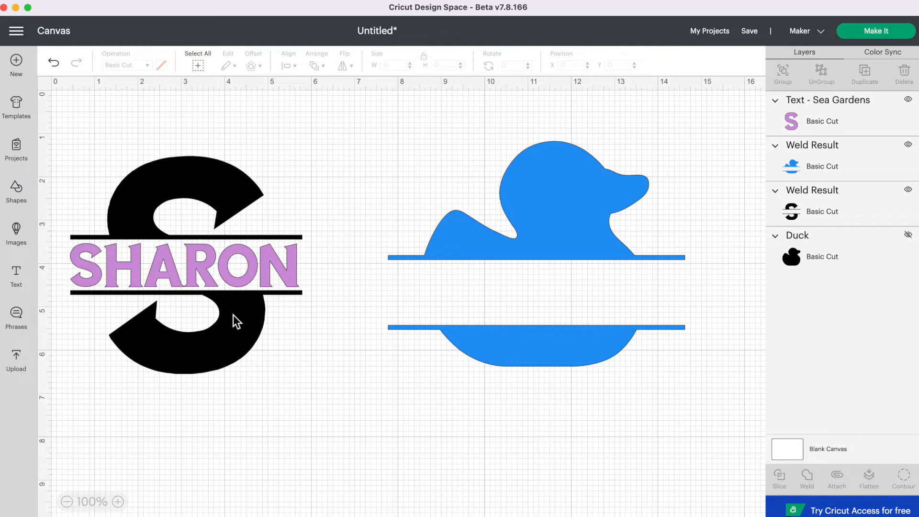
click(180, 266)
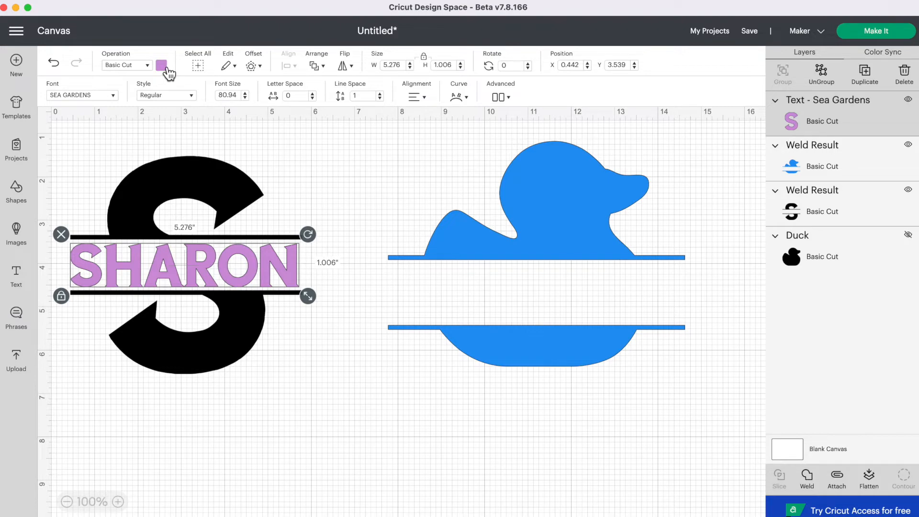
click(161, 65)
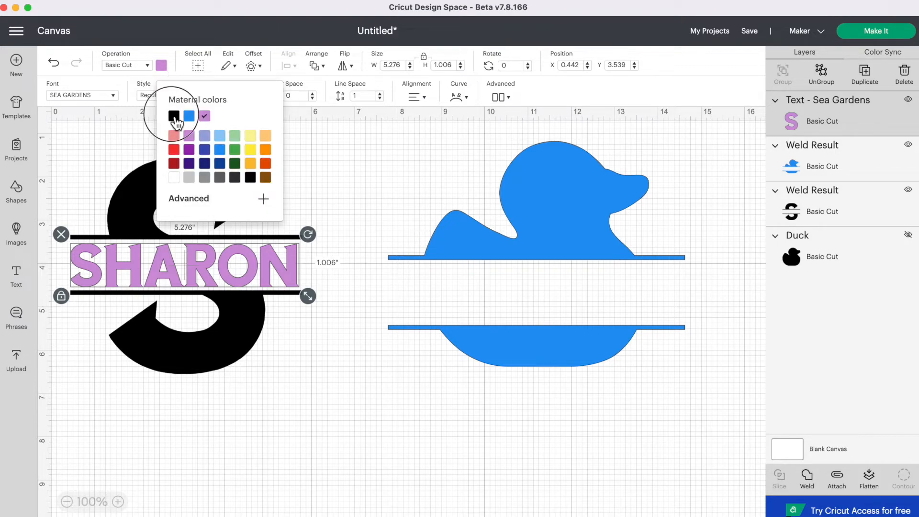
click(173, 115)
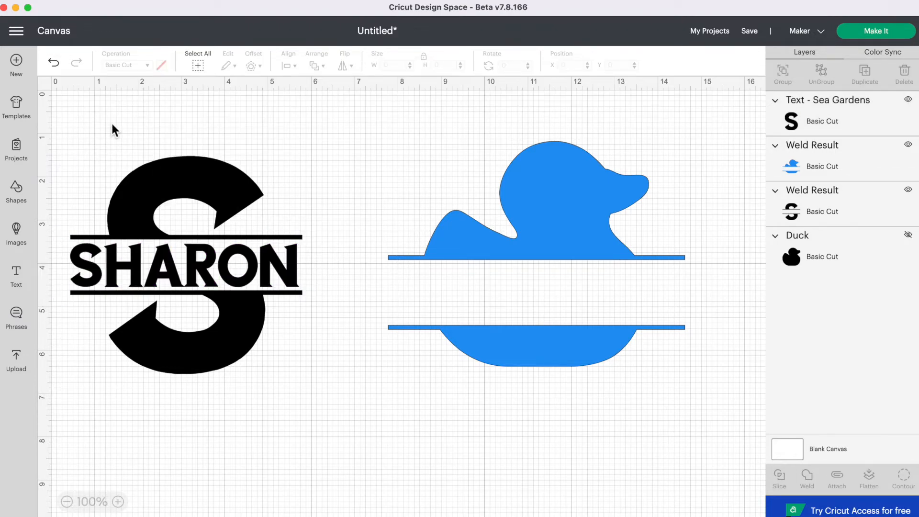
click(184, 268)
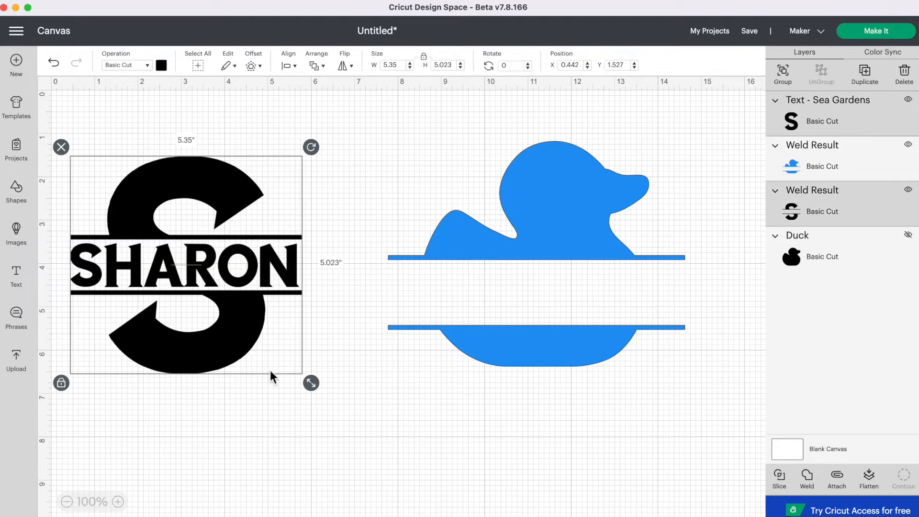
mouse_move(262, 99)
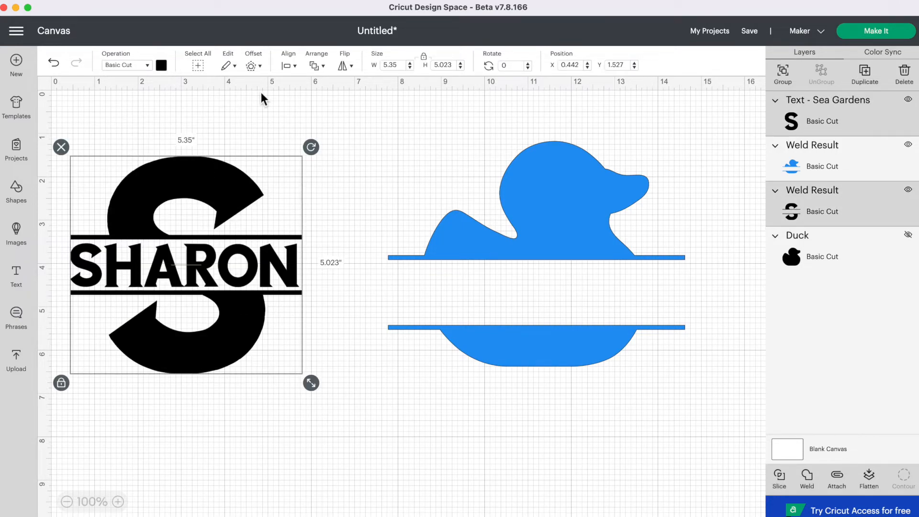
- Centre SHARON horizontally on the split S and attach them as one group
click(288, 65)
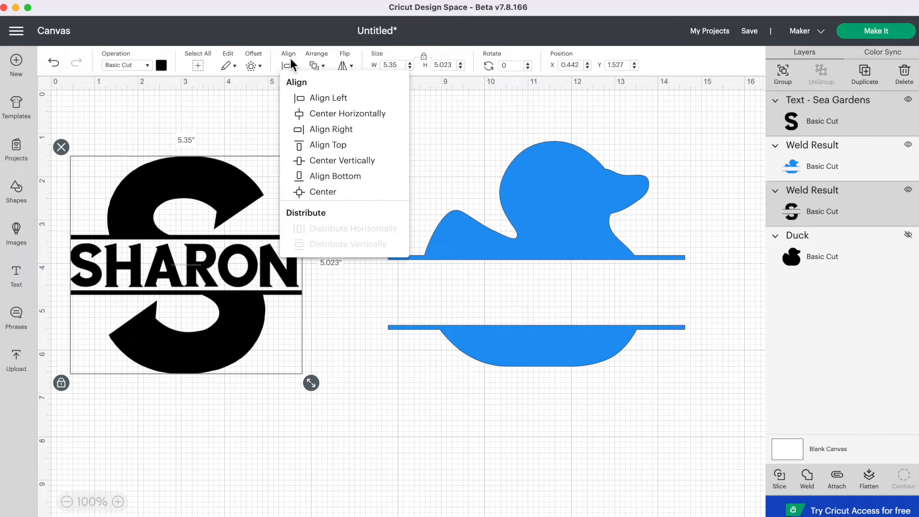
click(327, 119)
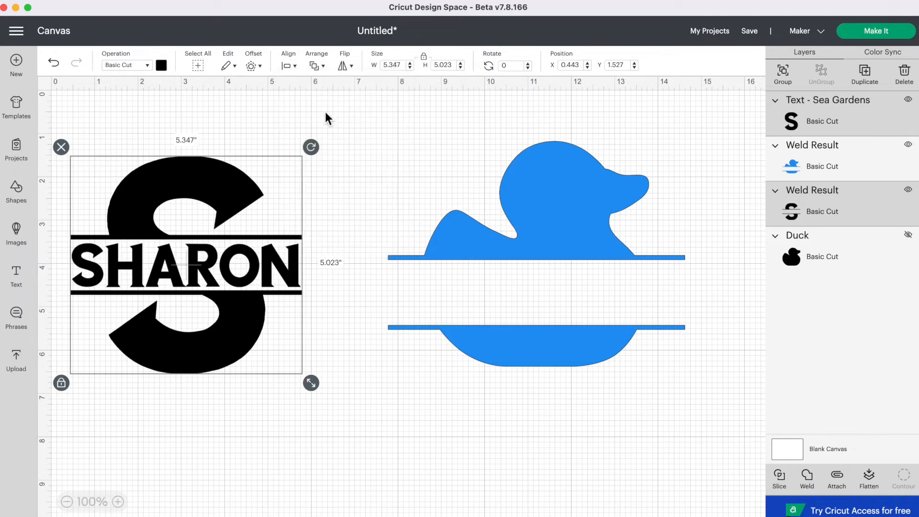
mouse_move(172, 278)
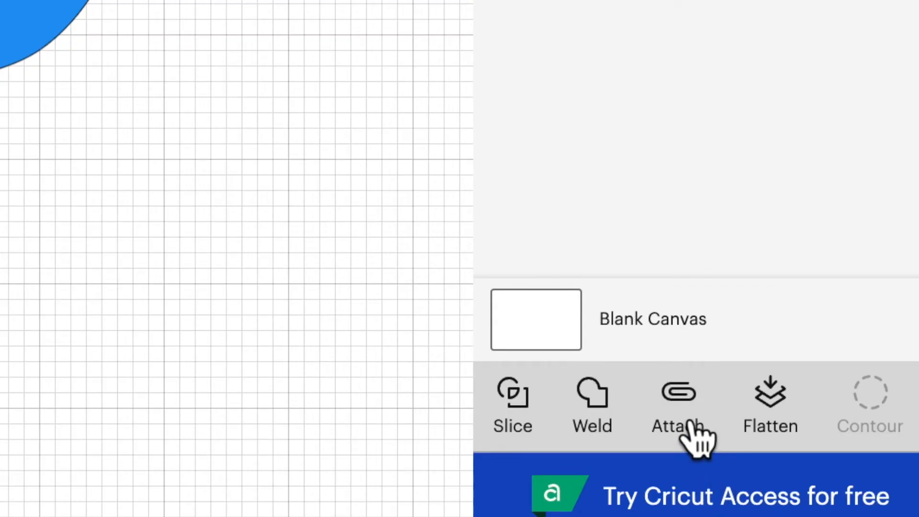
click(678, 397)
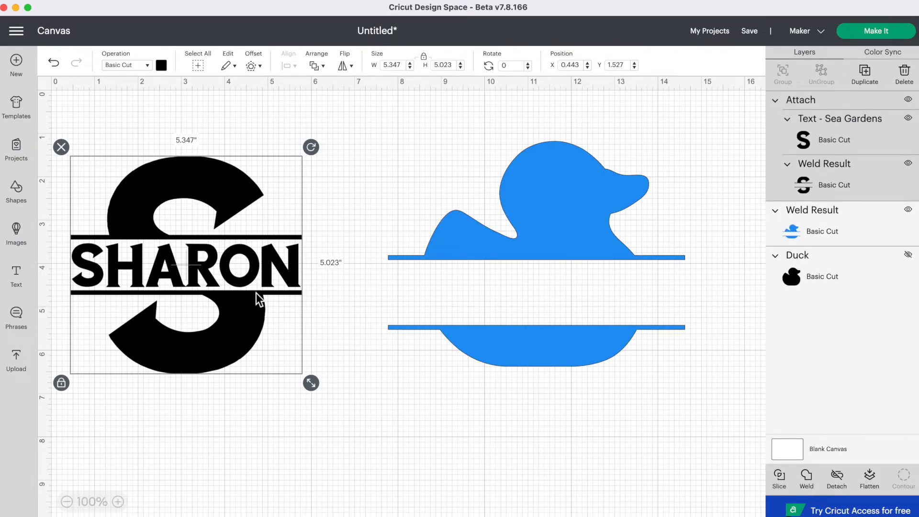
mouse_move(220, 313)
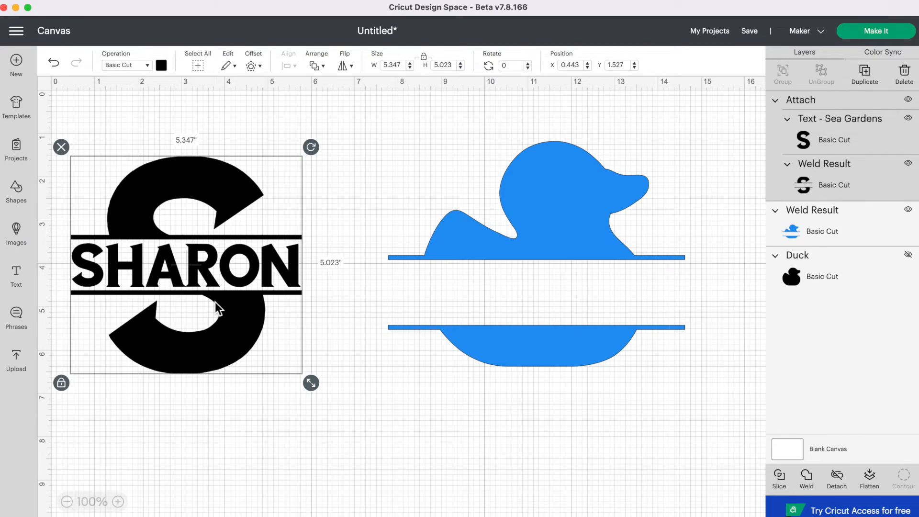
mouse_move(136, 239)
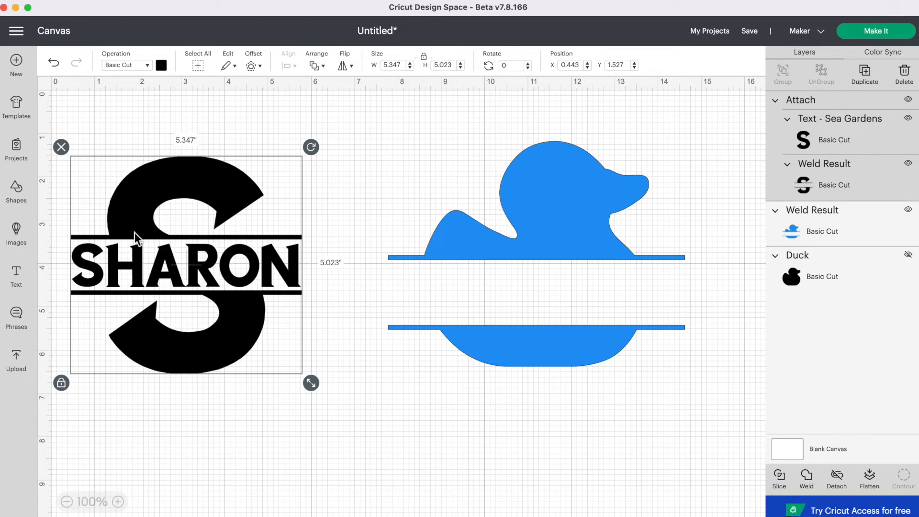
mouse_move(148, 268)
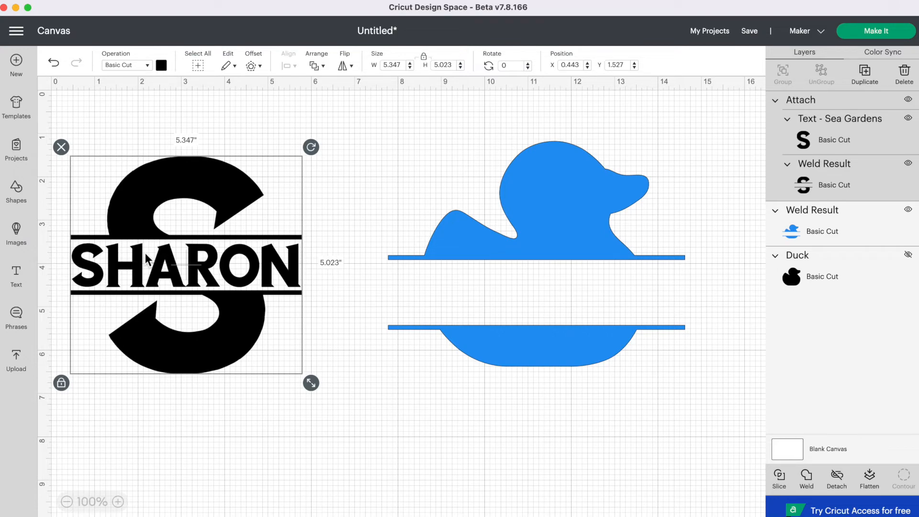
mouse_move(145, 263)
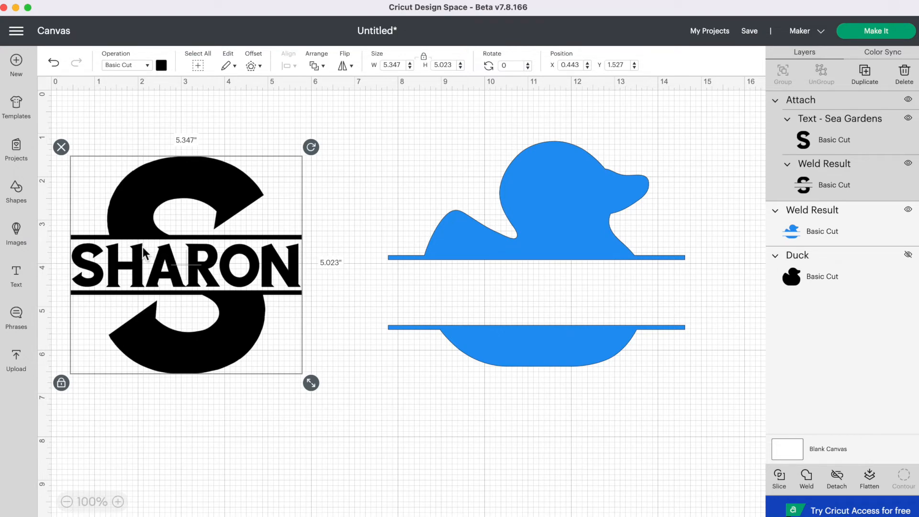
mouse_move(188, 413)
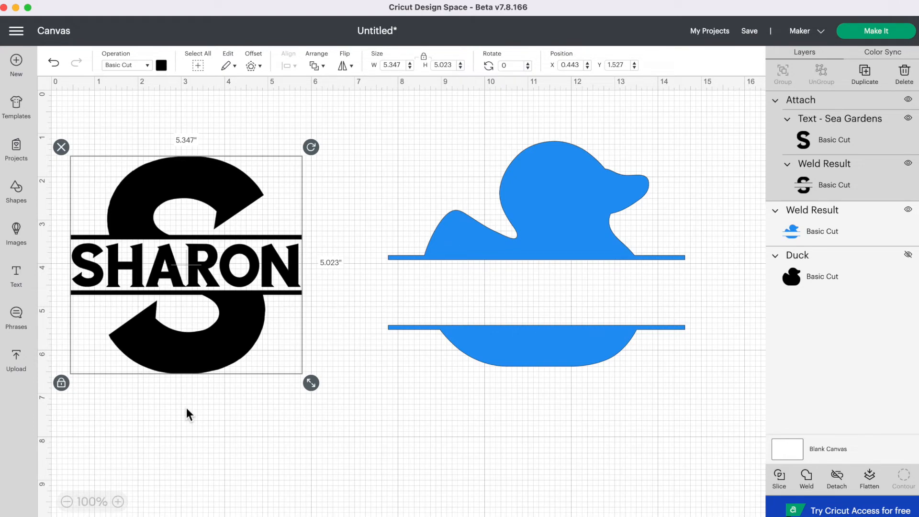
mouse_move(226, 436)
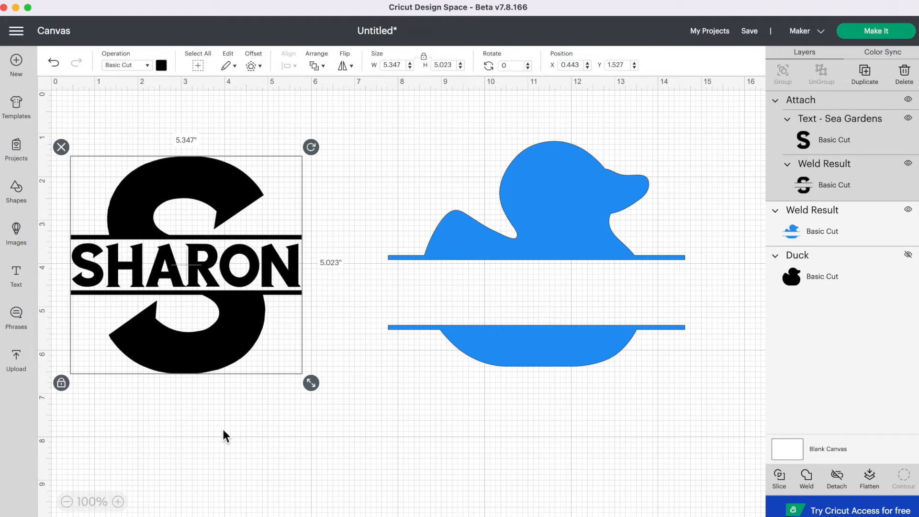
mouse_move(210, 263)
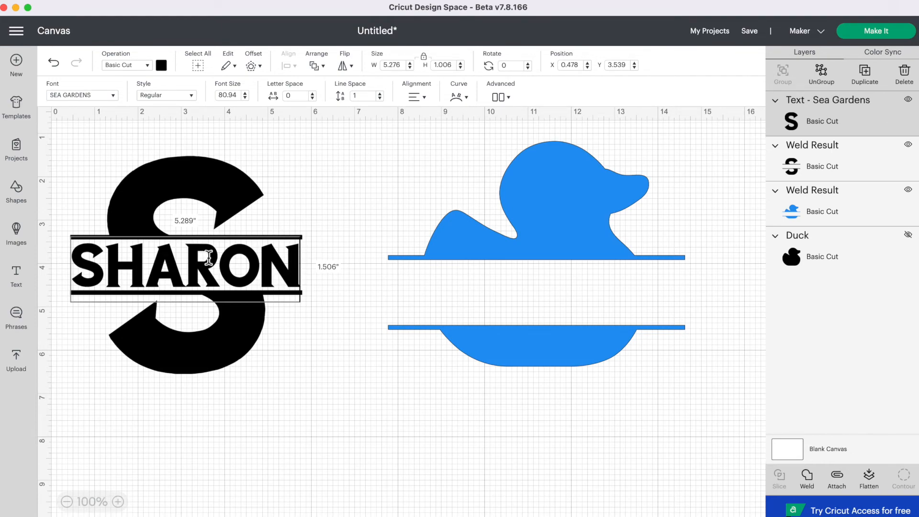
- Add the text BABY BOY between the duck's lines, enlarged to span them, and select it with the duck
click(531, 208)
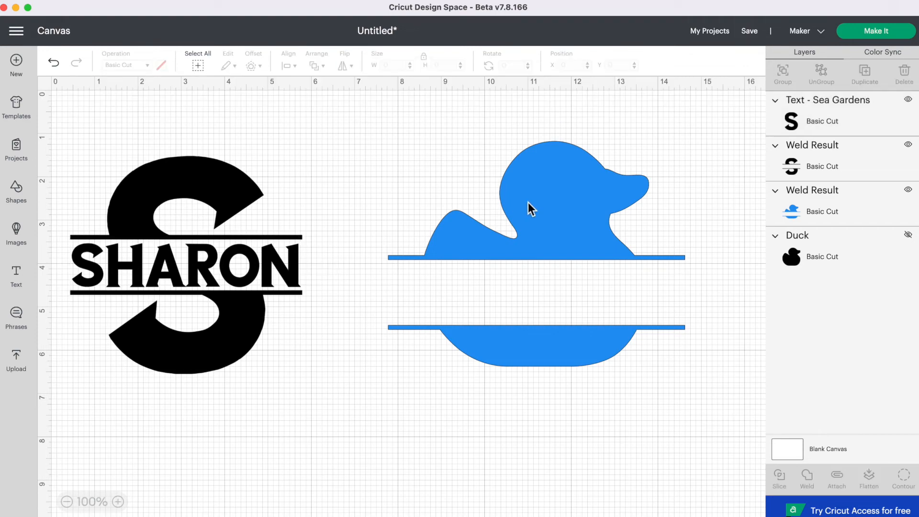
mouse_move(16, 275)
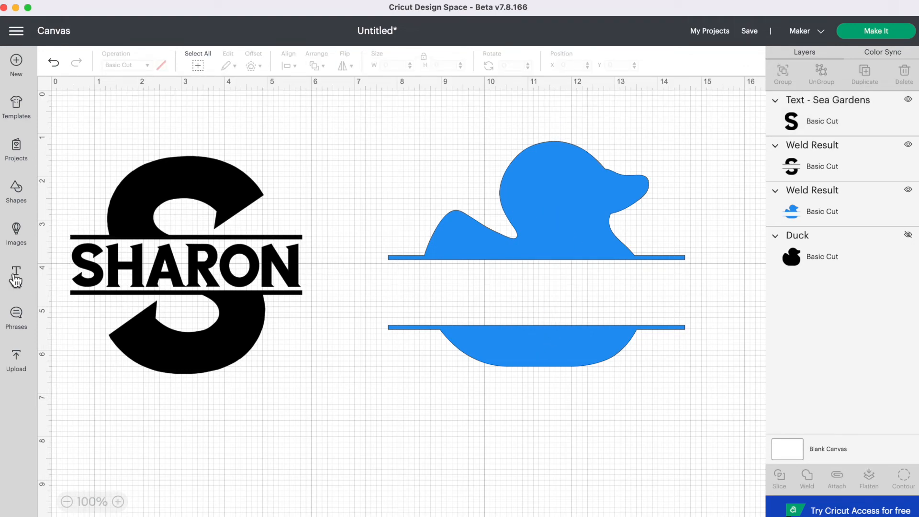
click(16, 271)
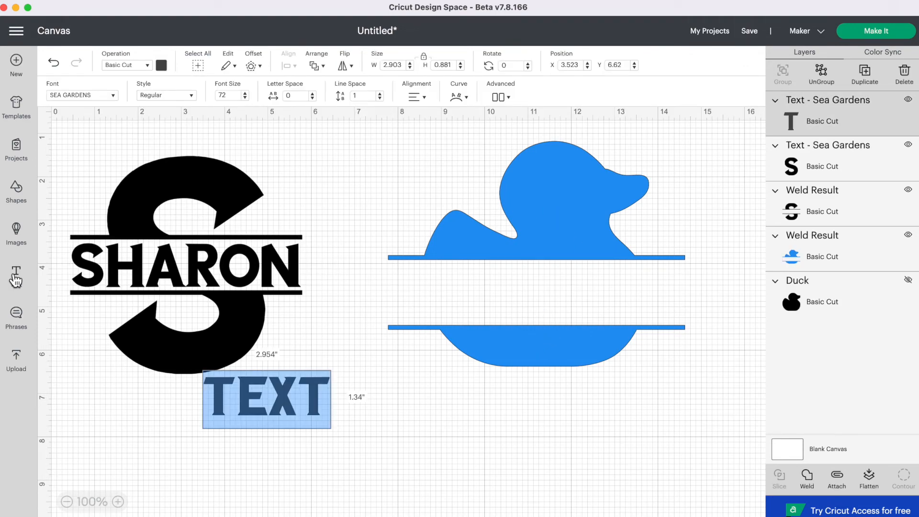
text(BABY BOY)
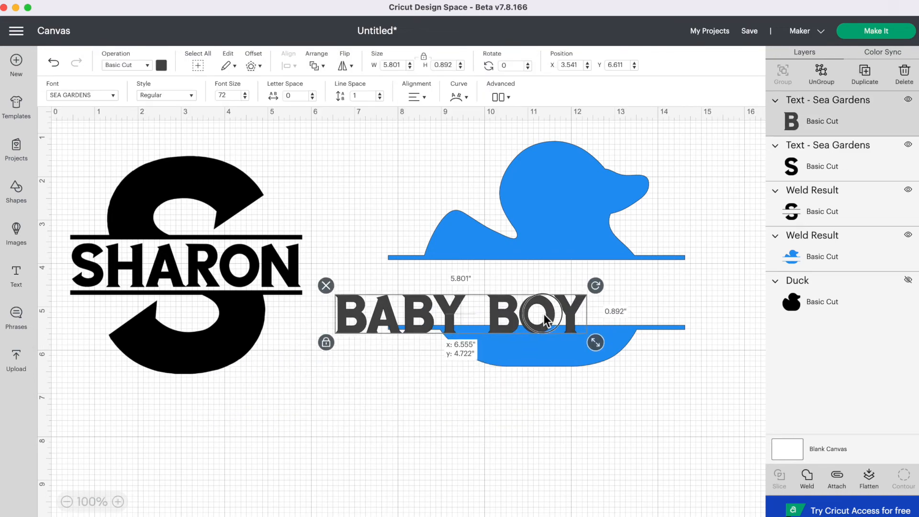
drag(545, 320, 602, 300)
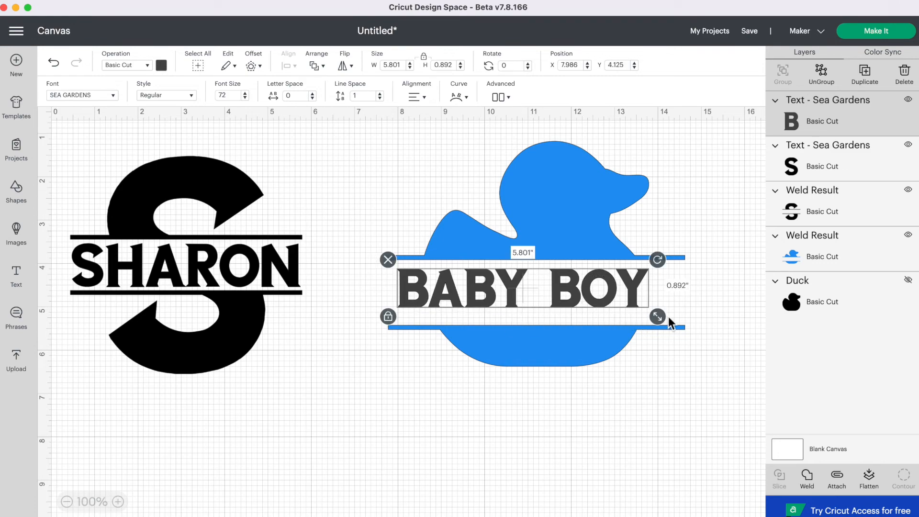
drag(658, 317, 698, 322)
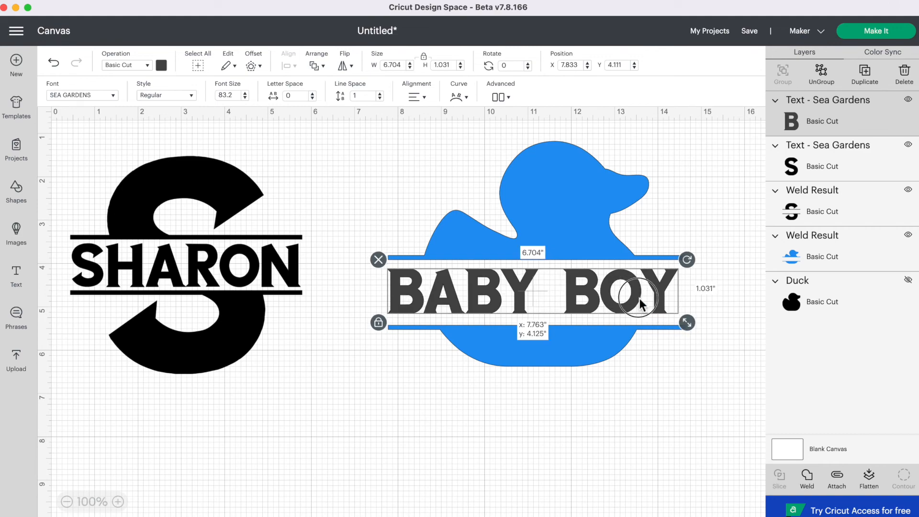
click(624, 412)
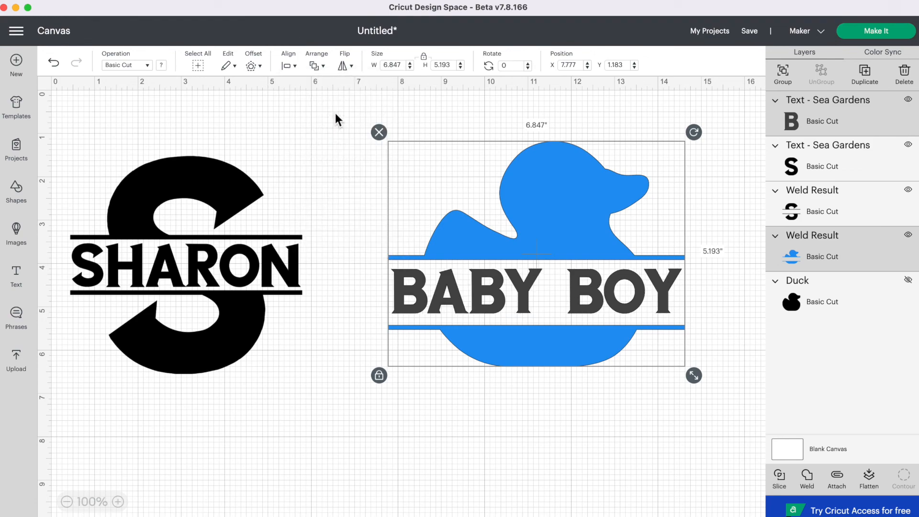
mouse_move(844, 495)
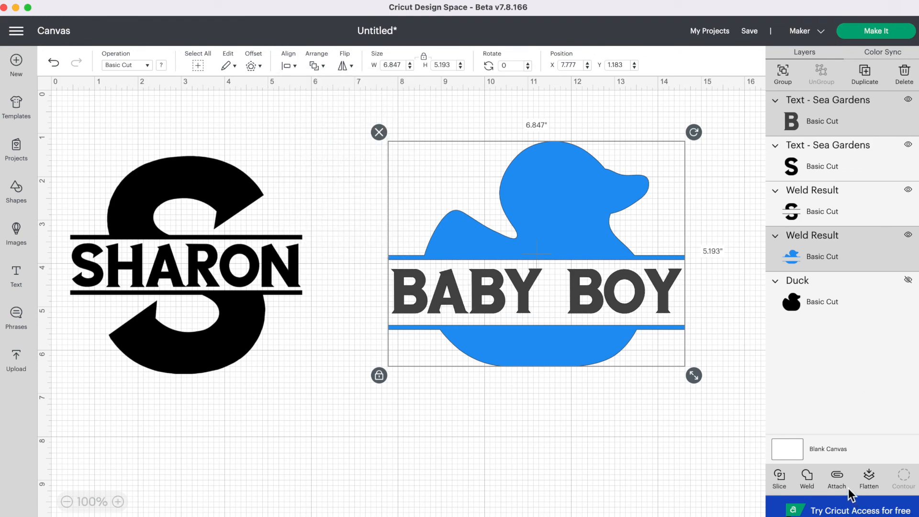
- Attach BABY BOY to the welded duck so it becomes one blue group
click(837, 476)
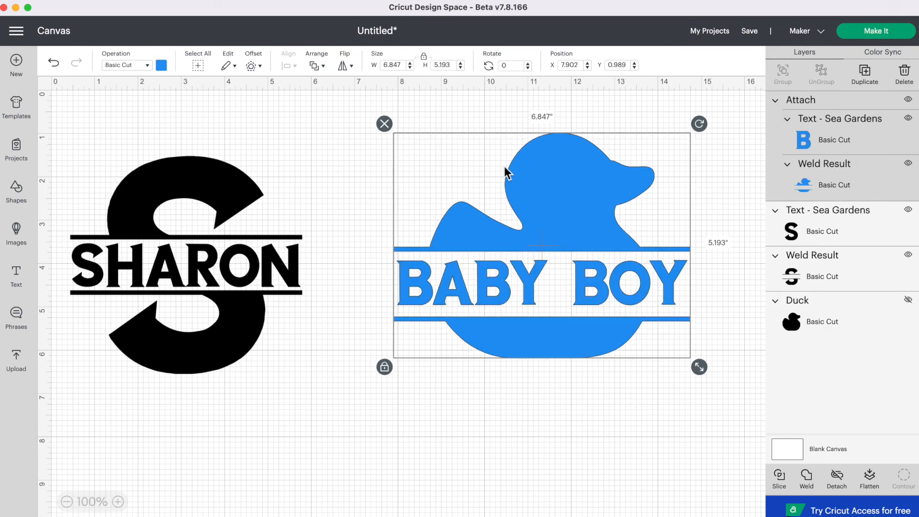
mouse_move(583, 502)
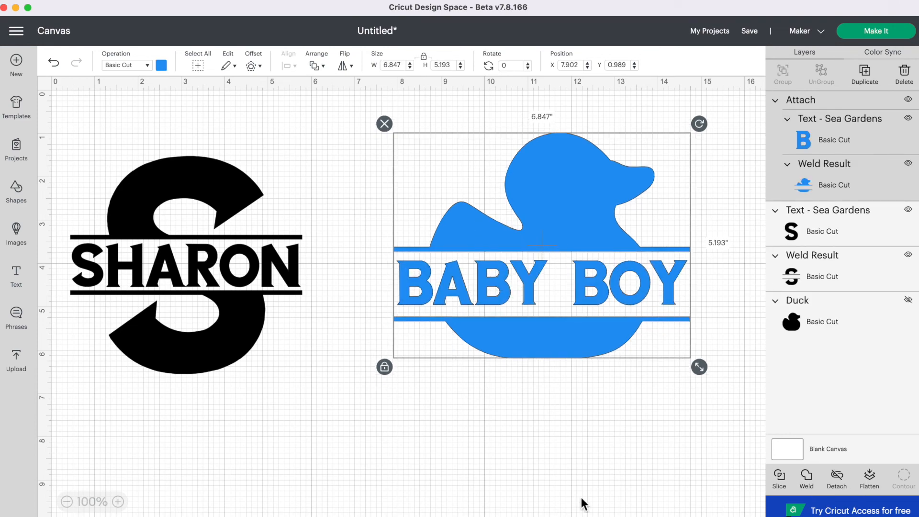